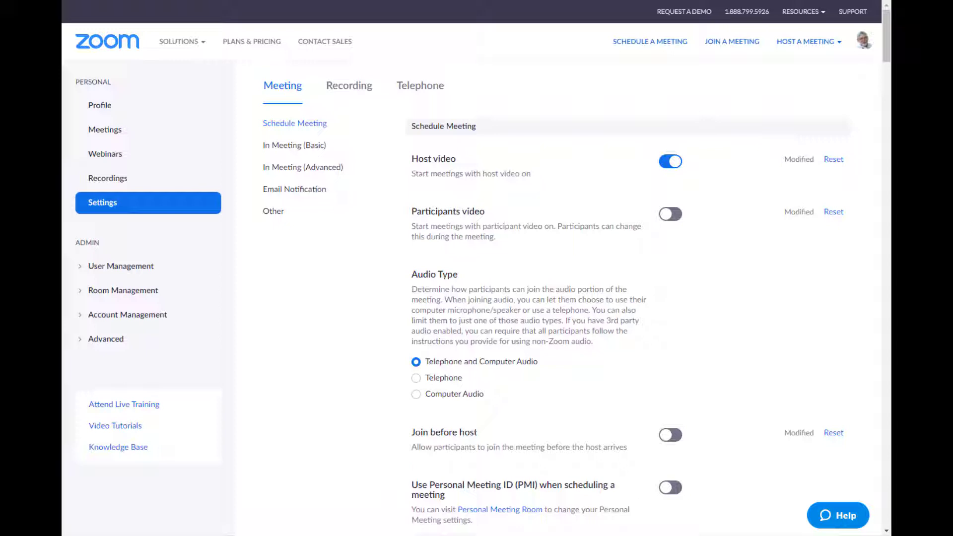
mouse_move(671, 488)
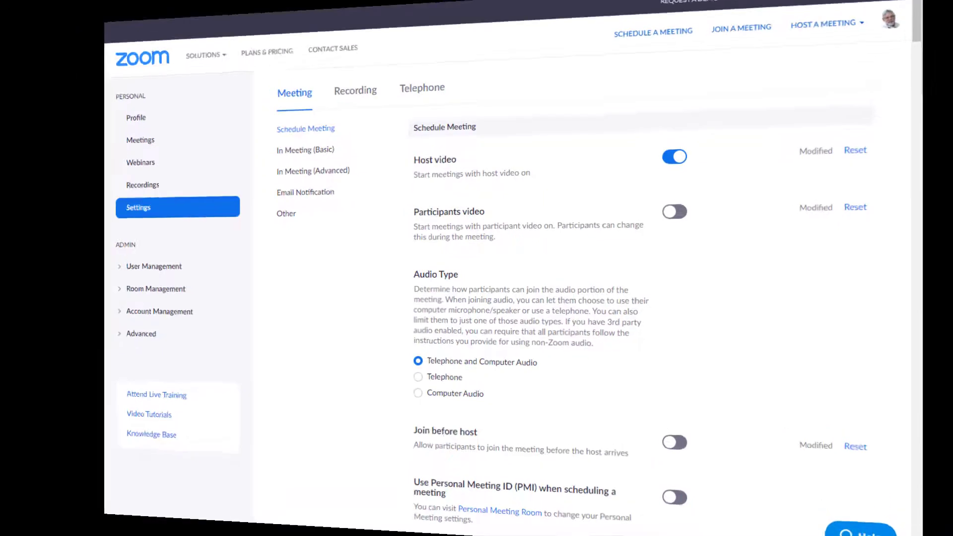
Step: Schedule a new meeting titled 'Test' and mark Registration Required
scroll("down", 3)
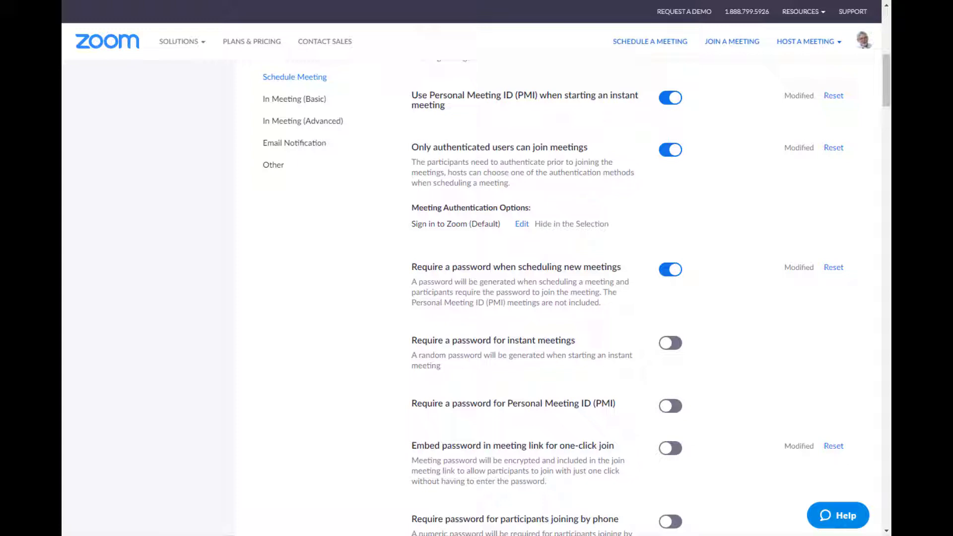
scroll("down", 3)
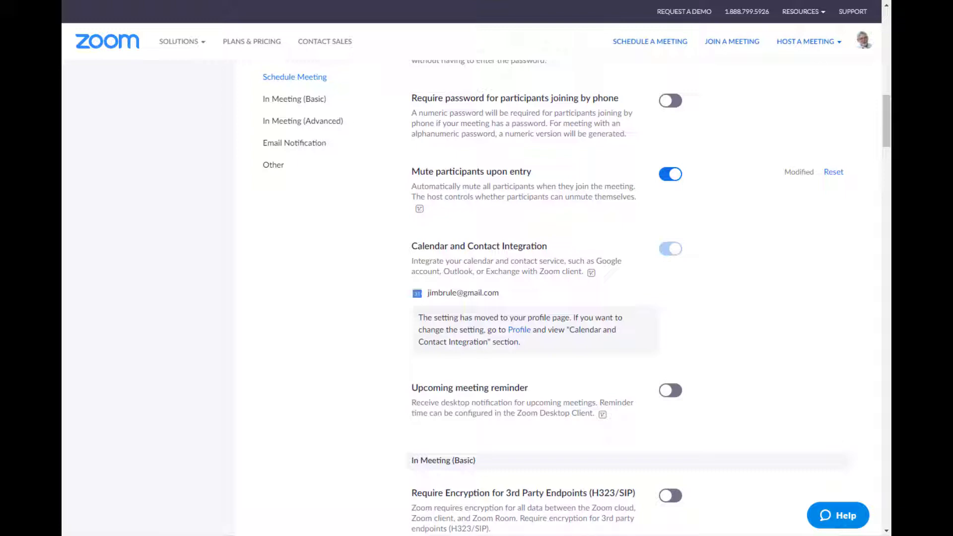
scroll("down", 3)
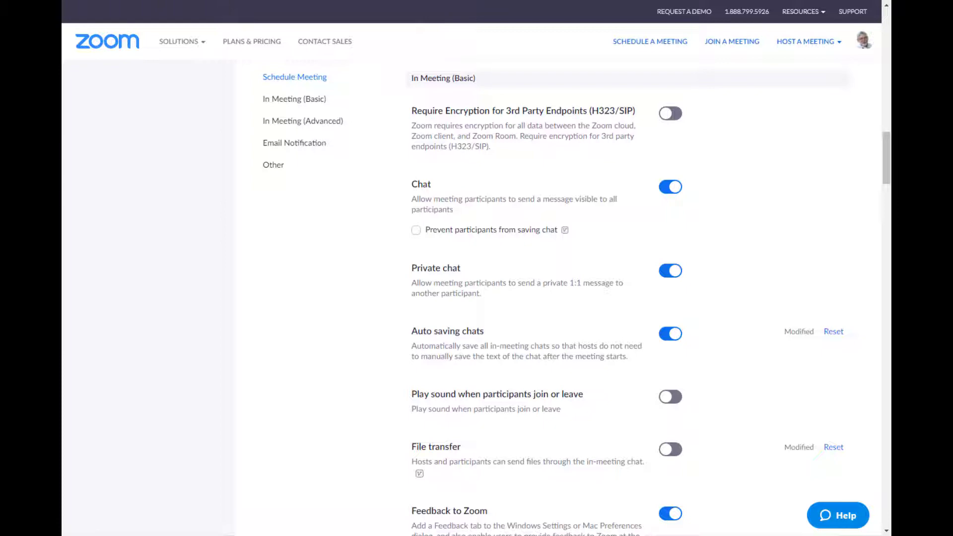
scroll("down", 3)
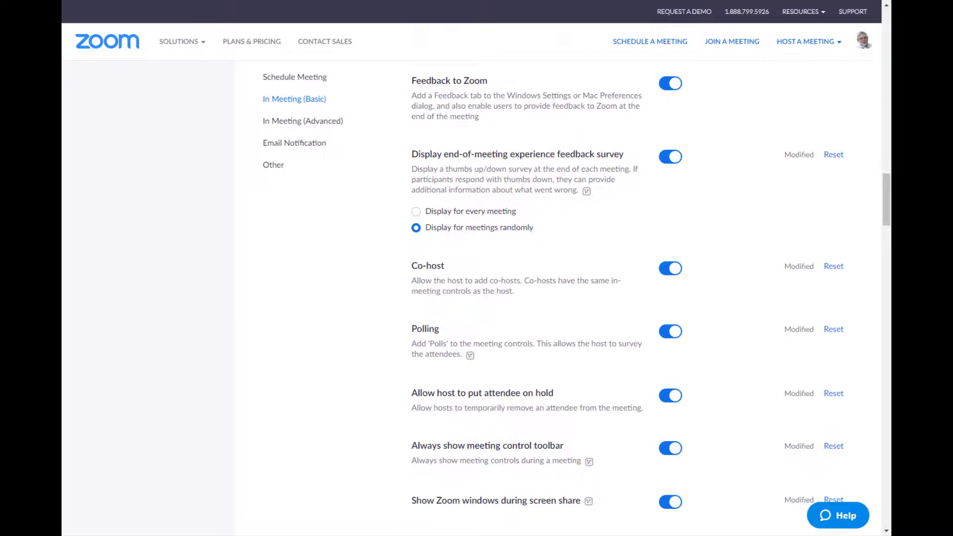
scroll("down", 3)
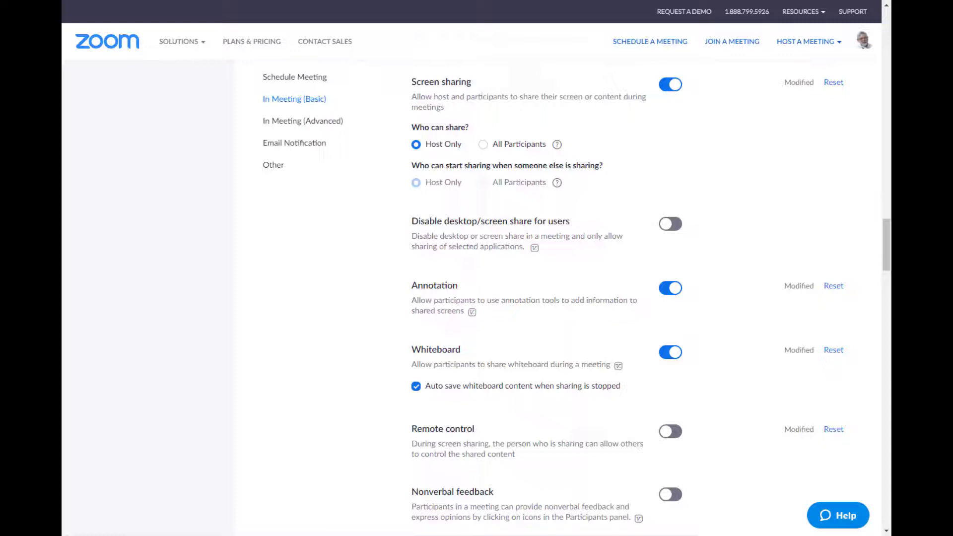
scroll("down", 3)
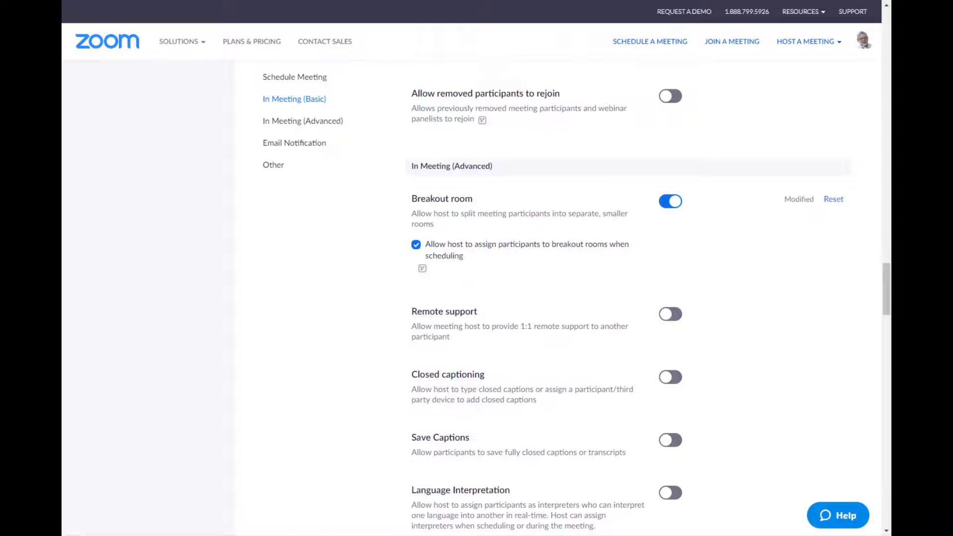
scroll("down", 3)
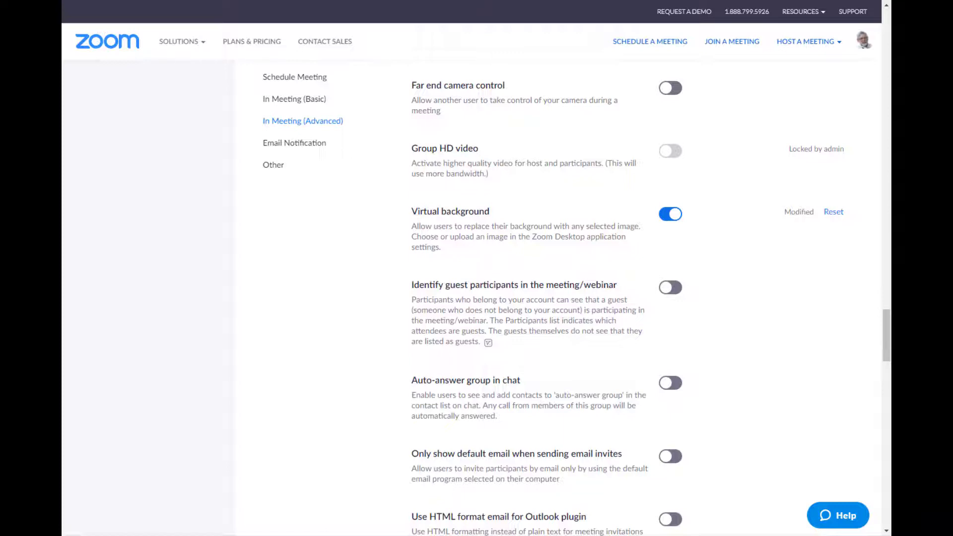
scroll("down", 3)
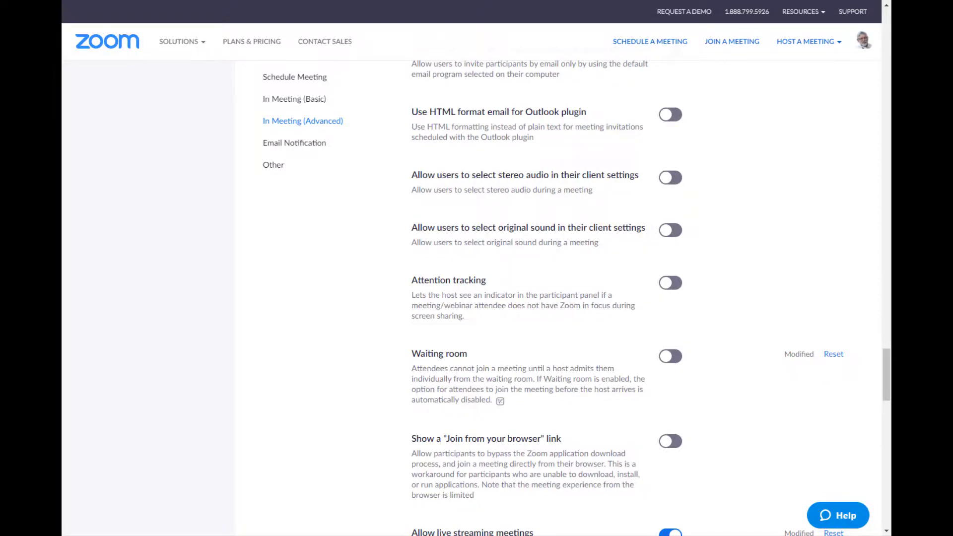
scroll("down", 3)
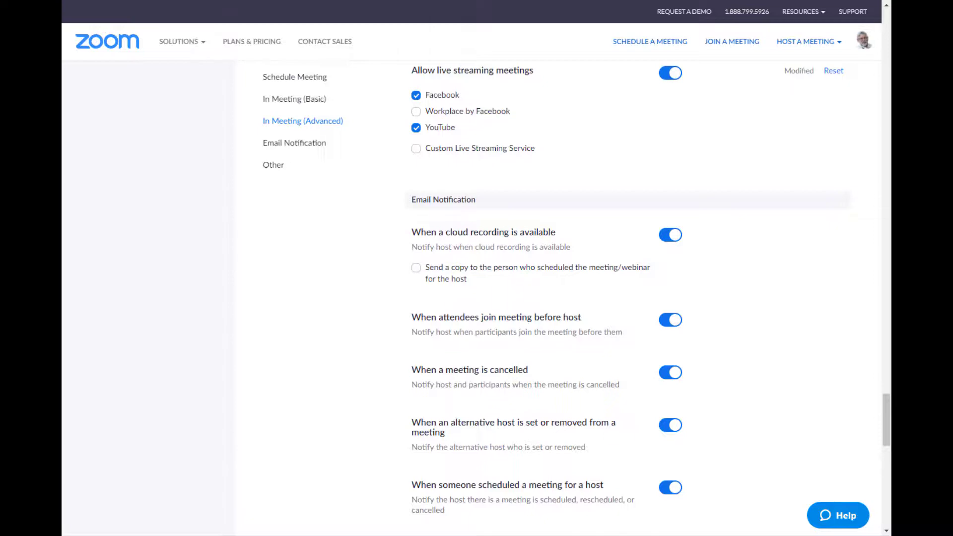
left_click(650, 41)
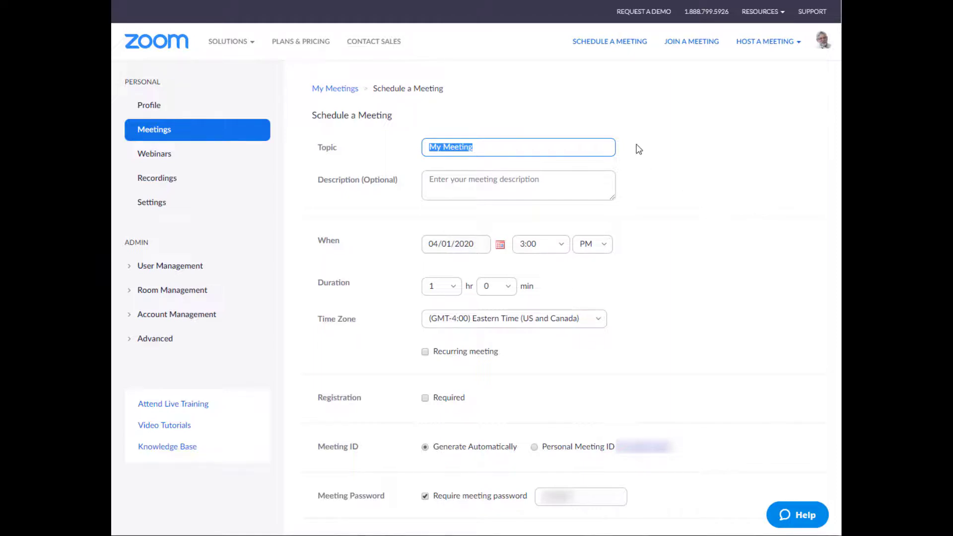
mouse_move(525, 313)
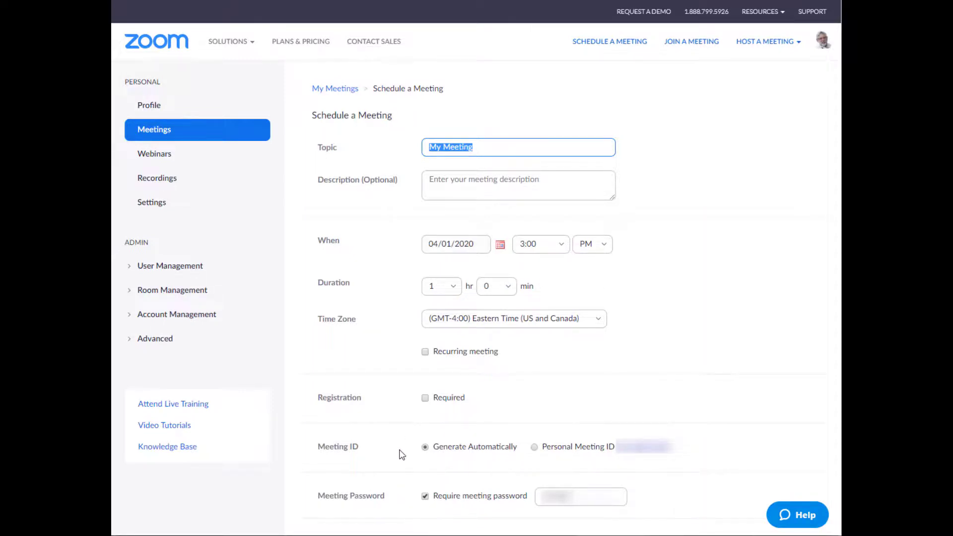
mouse_move(413, 461)
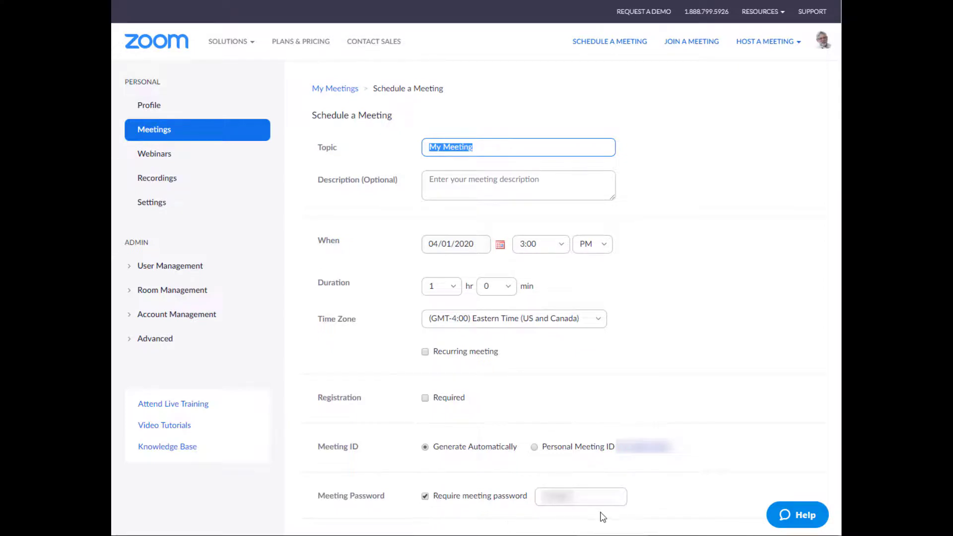
mouse_move(643, 490)
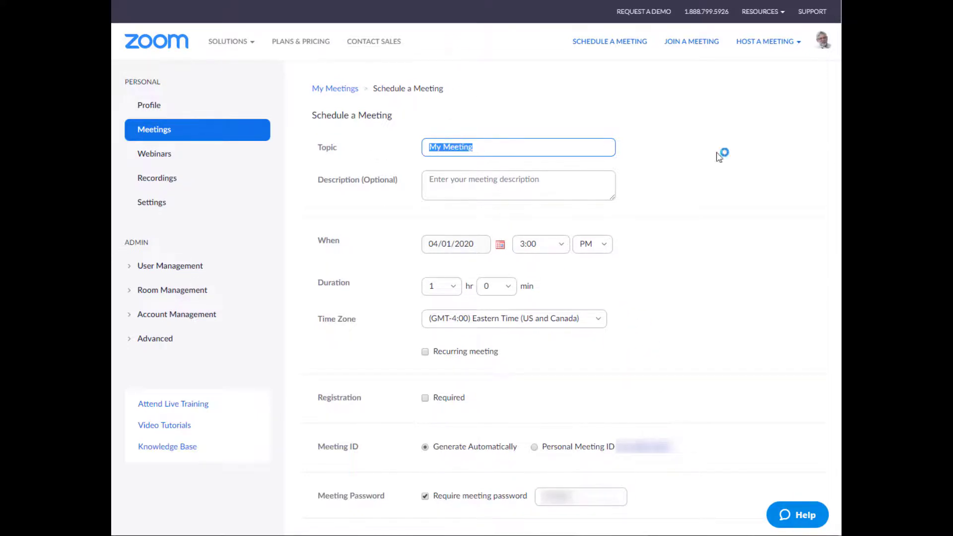
type("Test")
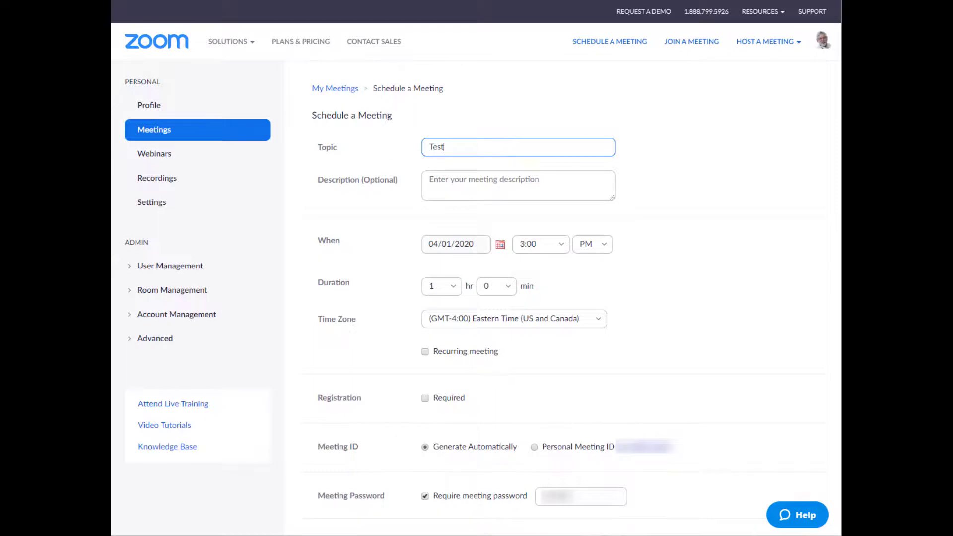
left_click(518, 185)
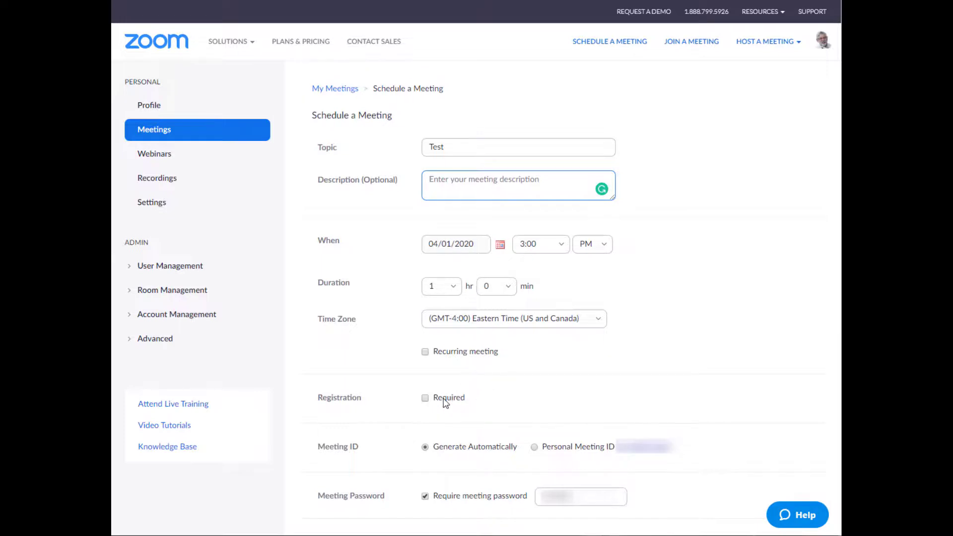
left_click(426, 397)
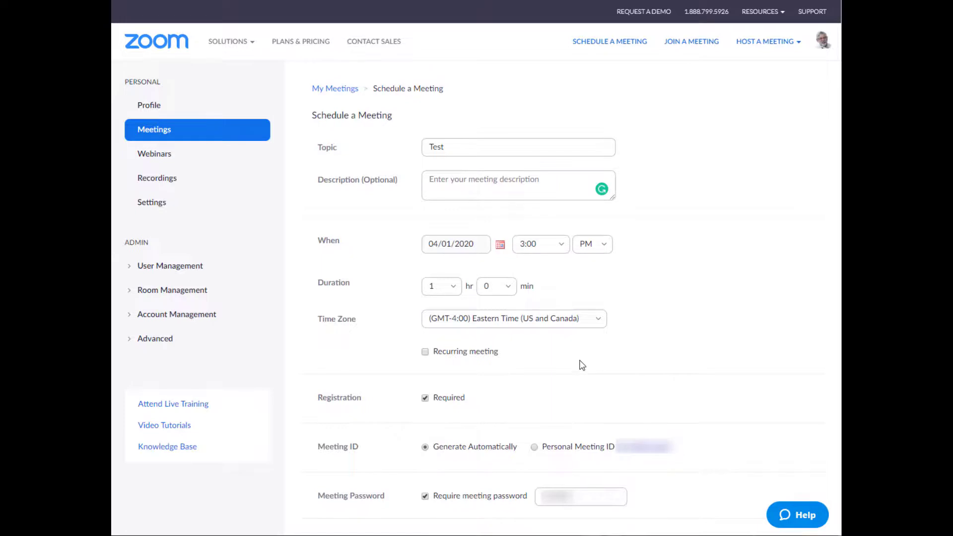
mouse_move(582, 368)
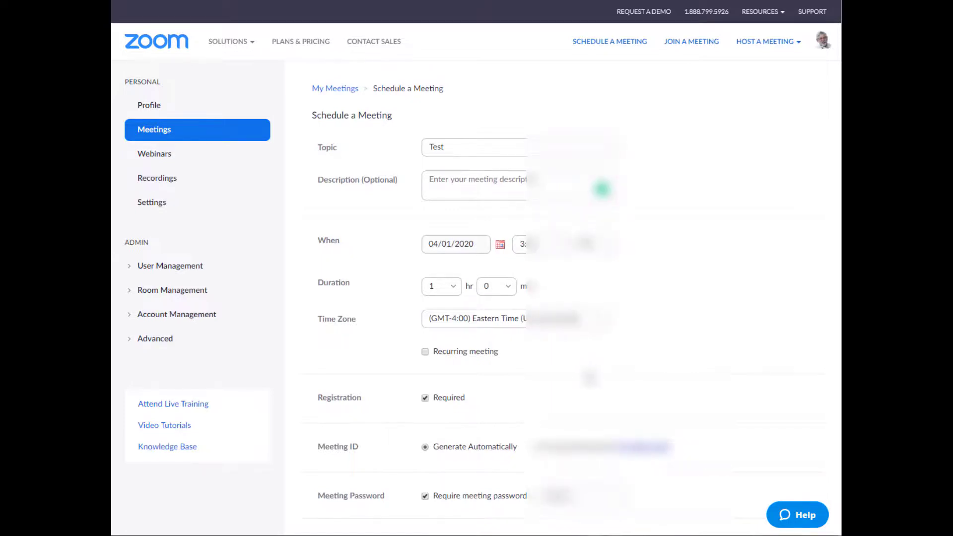
Step: Save the registration-required Test meeting to get its meeting ID, password and registration URL
scroll("down", 3)
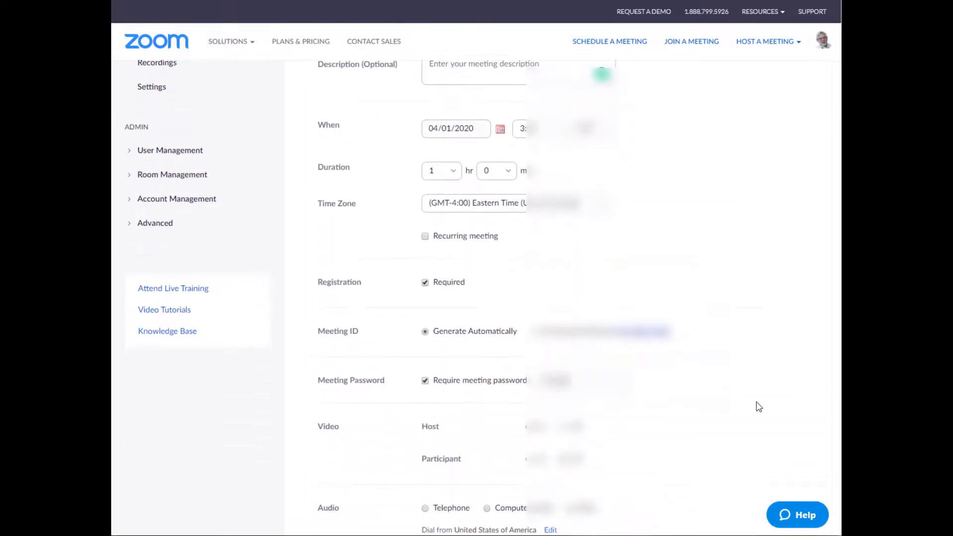
scroll("down", 3)
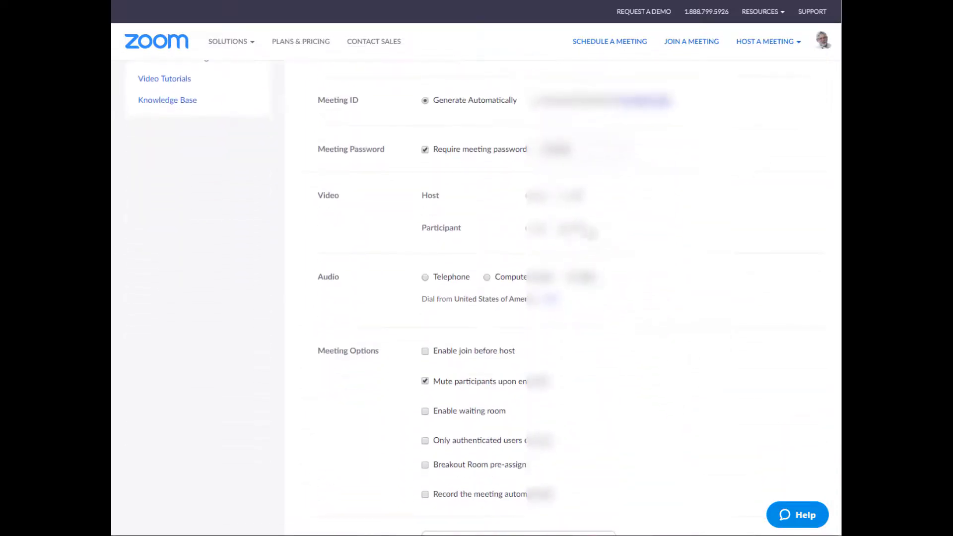
scroll("down", 3)
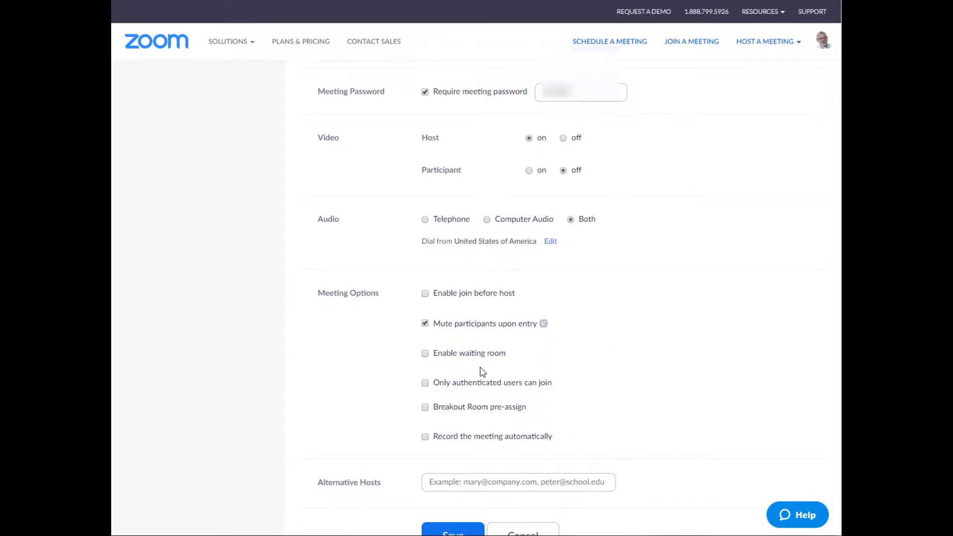
mouse_move(478, 420)
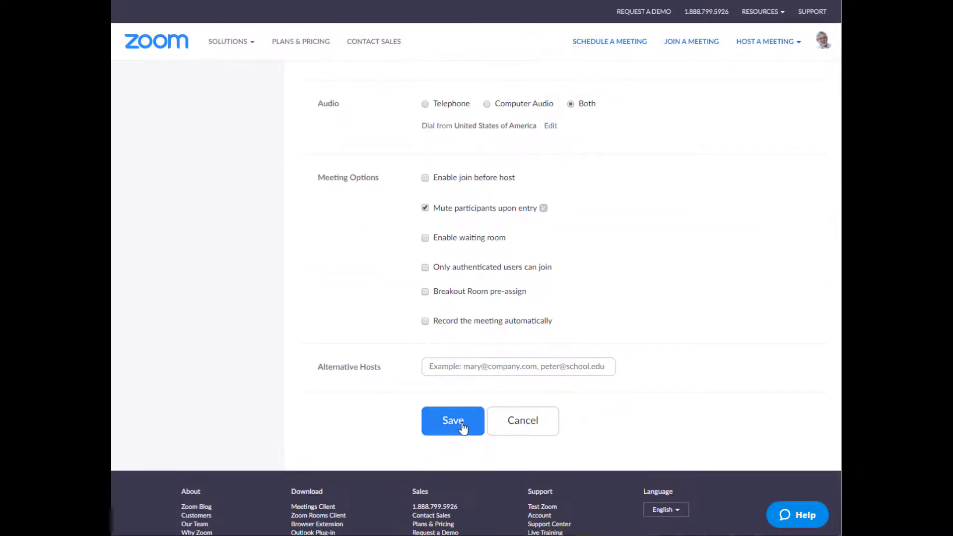
left_click(452, 421)
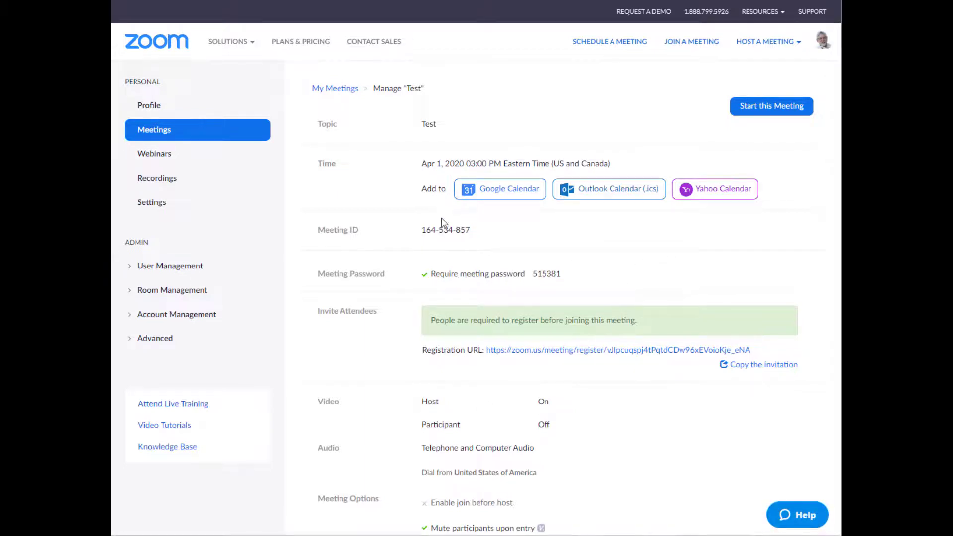
mouse_move(552, 279)
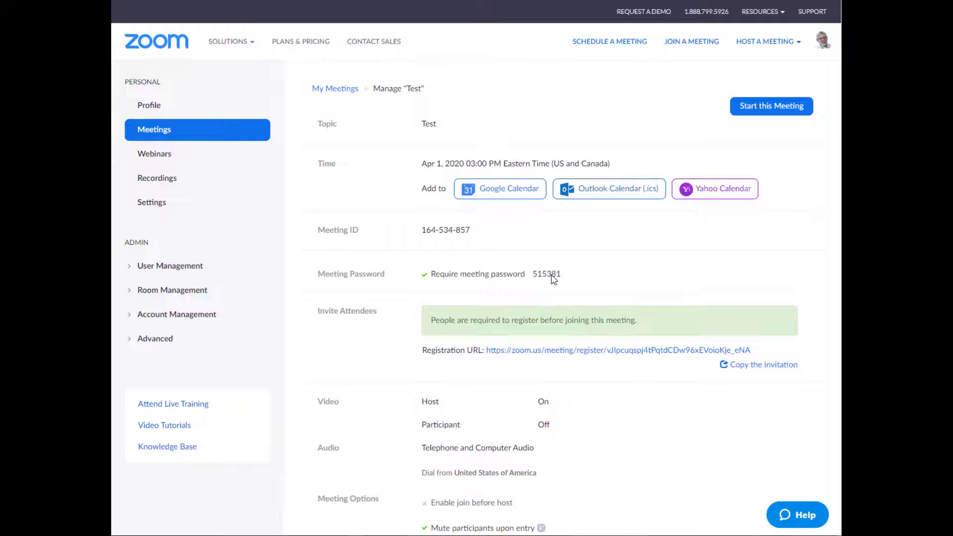
mouse_move(429, 328)
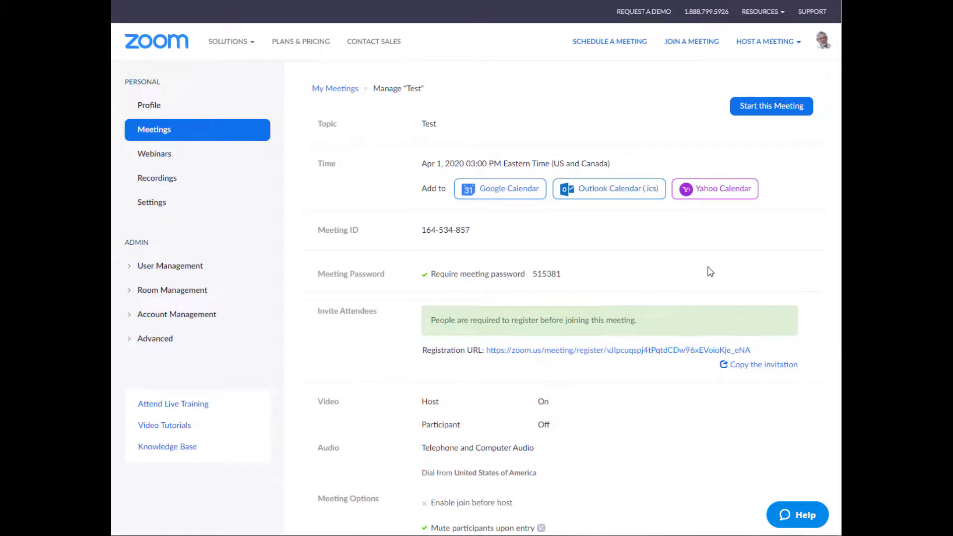
mouse_move(628, 284)
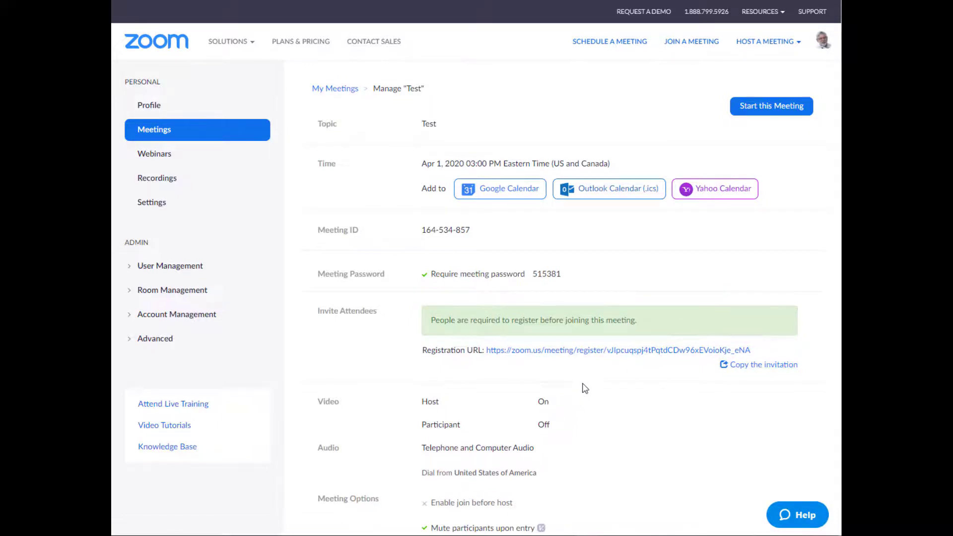
Step: Scroll down to the Registration tab showing automatic approval and zero registrants
scroll("down", 3)
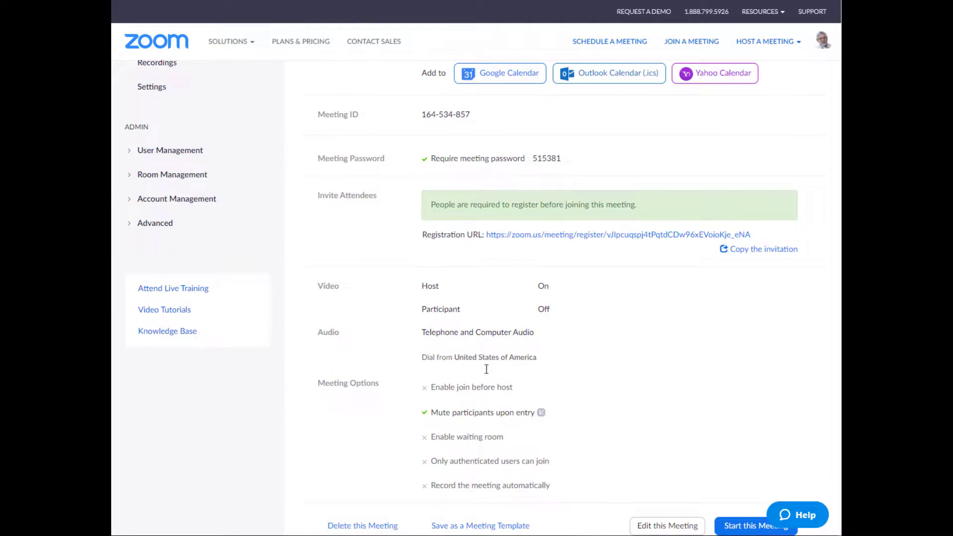
scroll("down", 3)
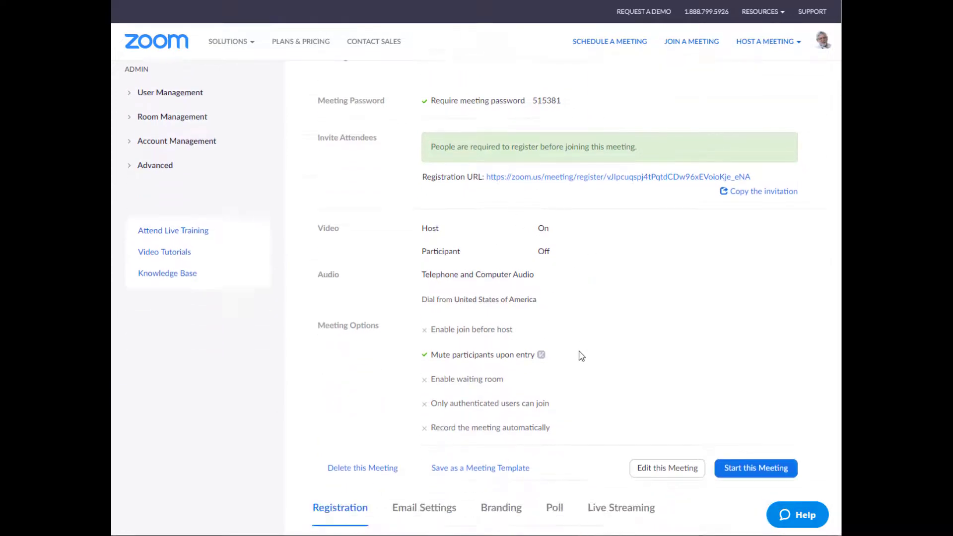
scroll("down", 3)
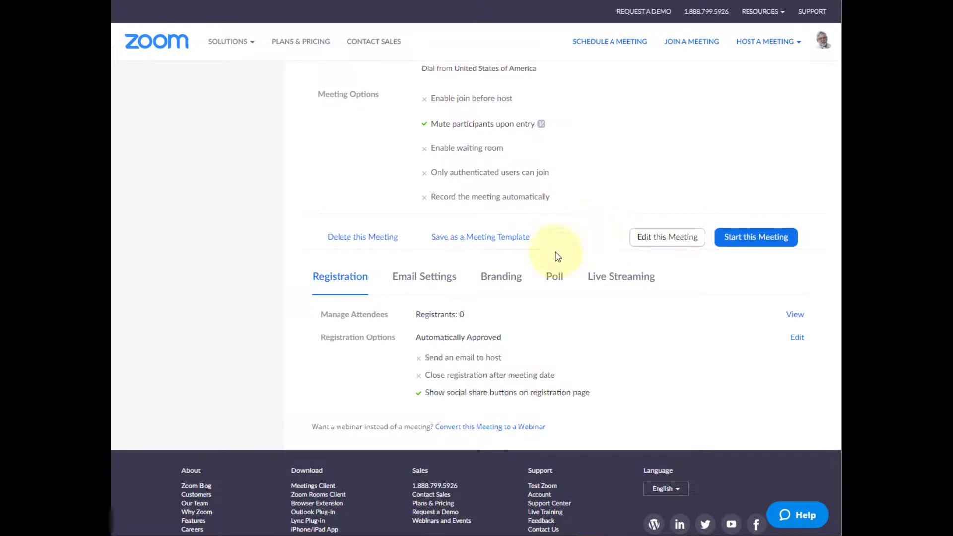
mouse_move(666, 276)
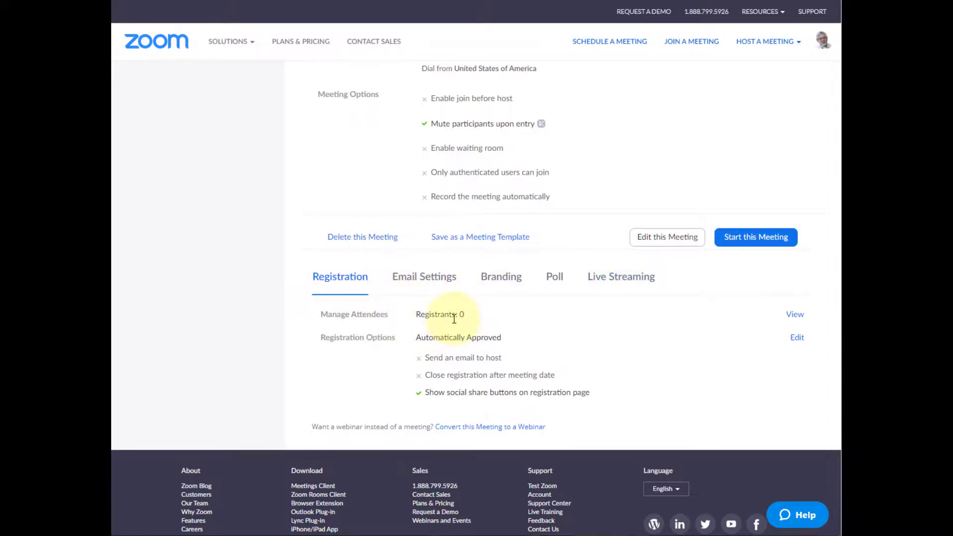
mouse_move(463, 392)
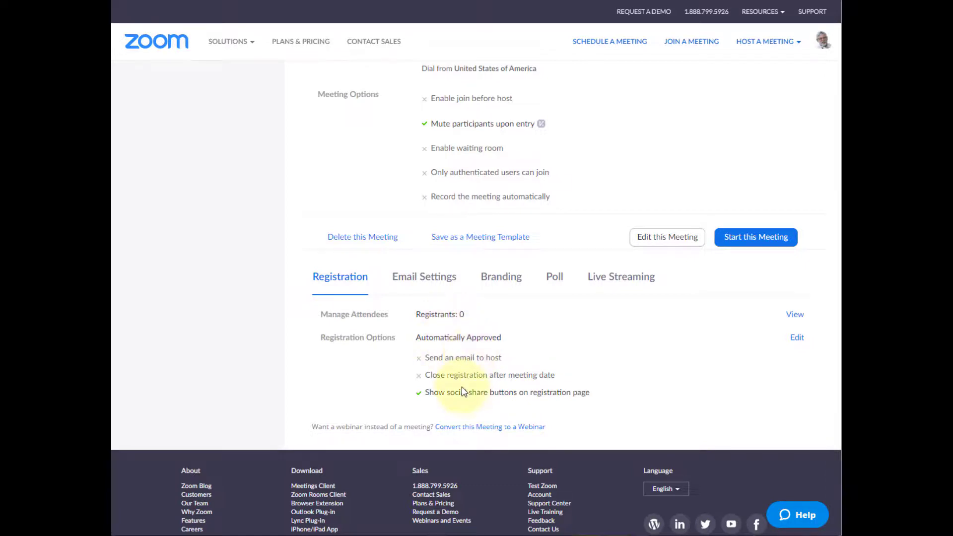
mouse_move(451, 362)
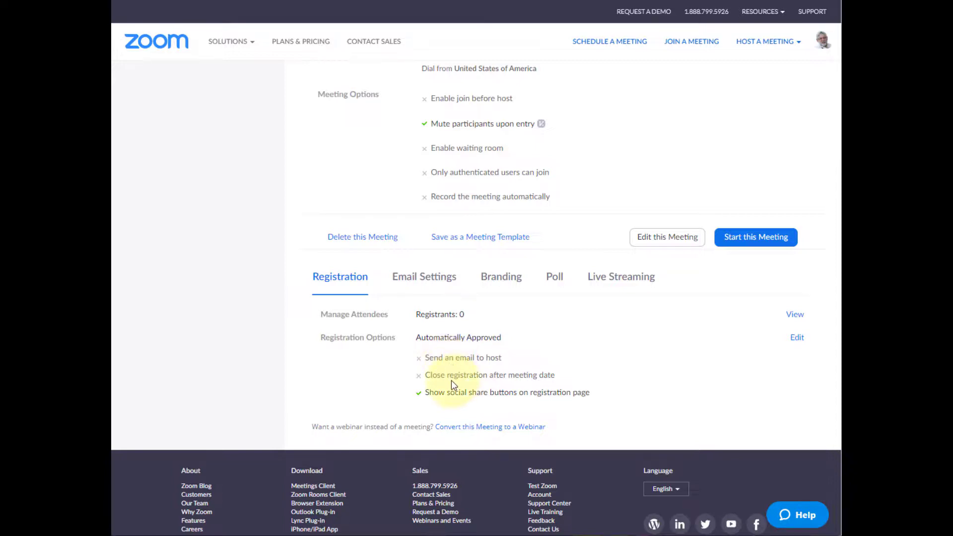
mouse_move(452, 379)
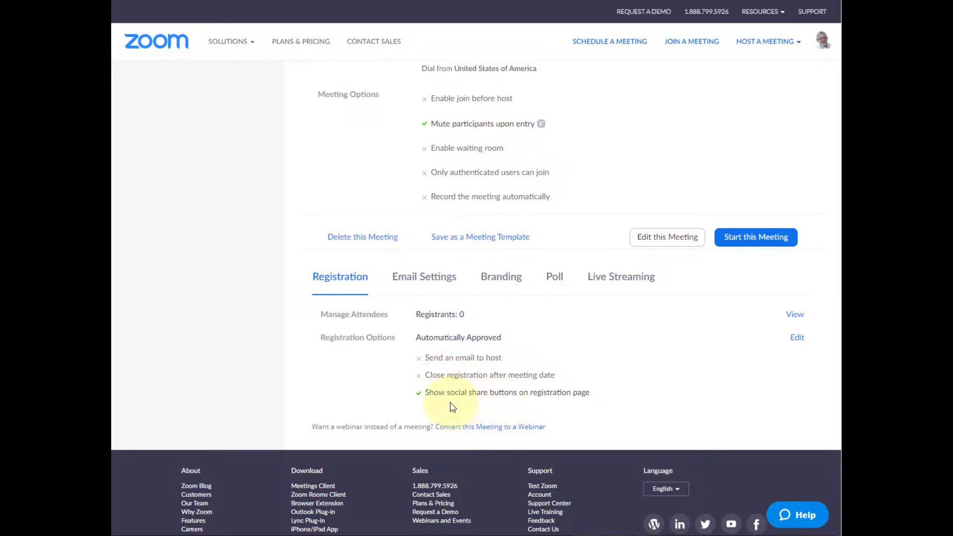
mouse_move(459, 402)
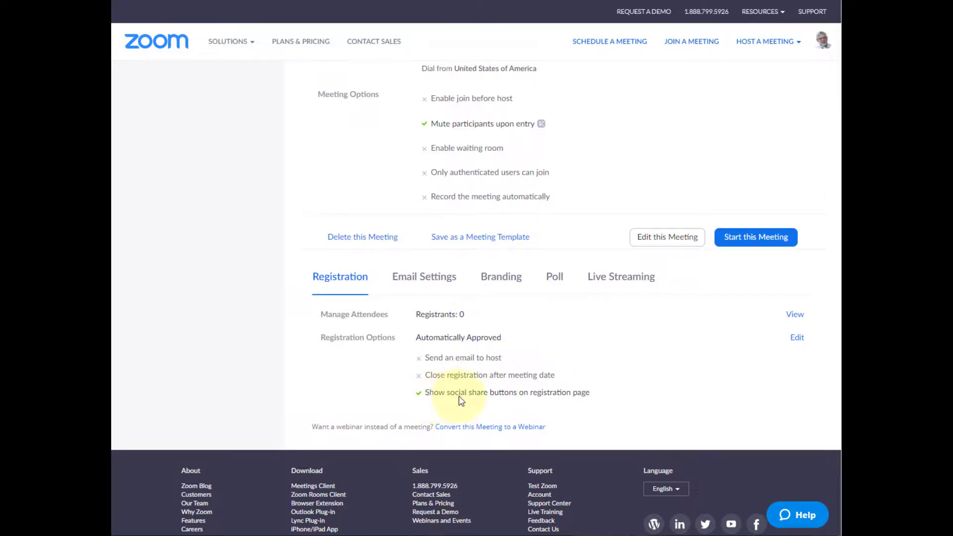
mouse_move(553, 405)
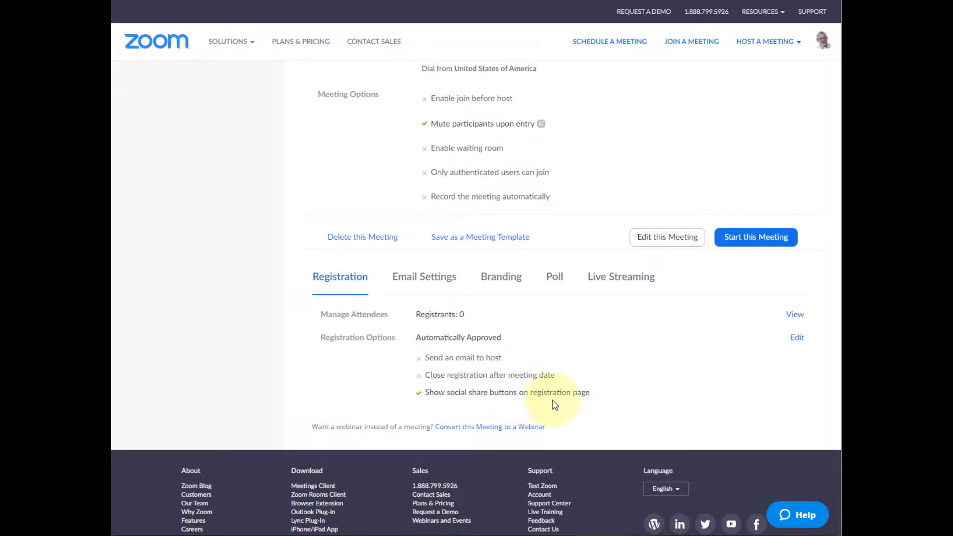
mouse_move(424, 277)
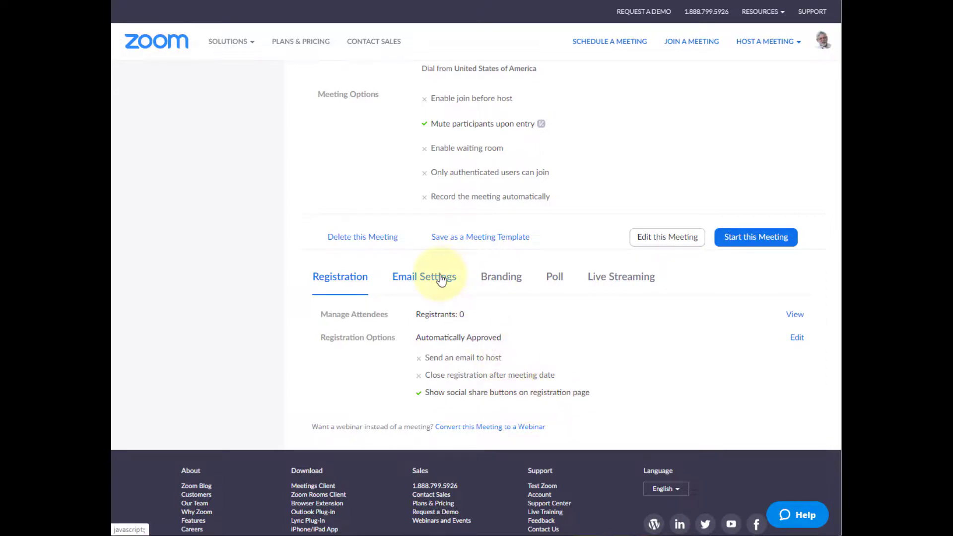
Step: Show the Email Settings tab with contact email and registration confirmation emails
left_click(423, 276)
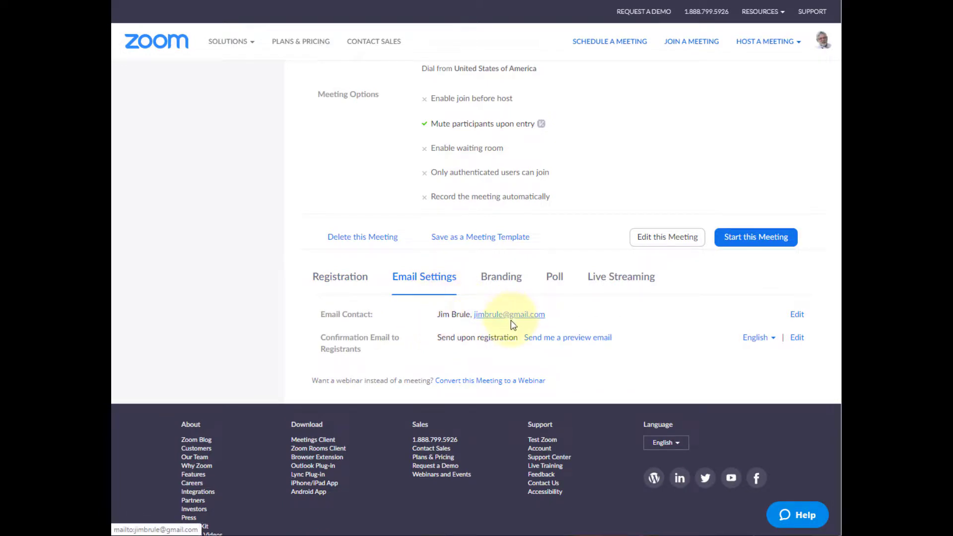
mouse_move(402, 346)
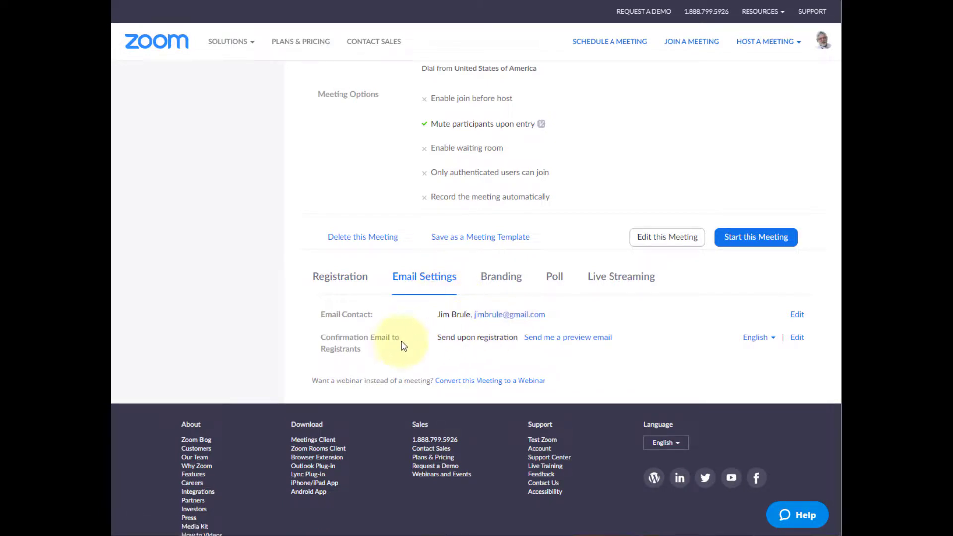
mouse_move(347, 344)
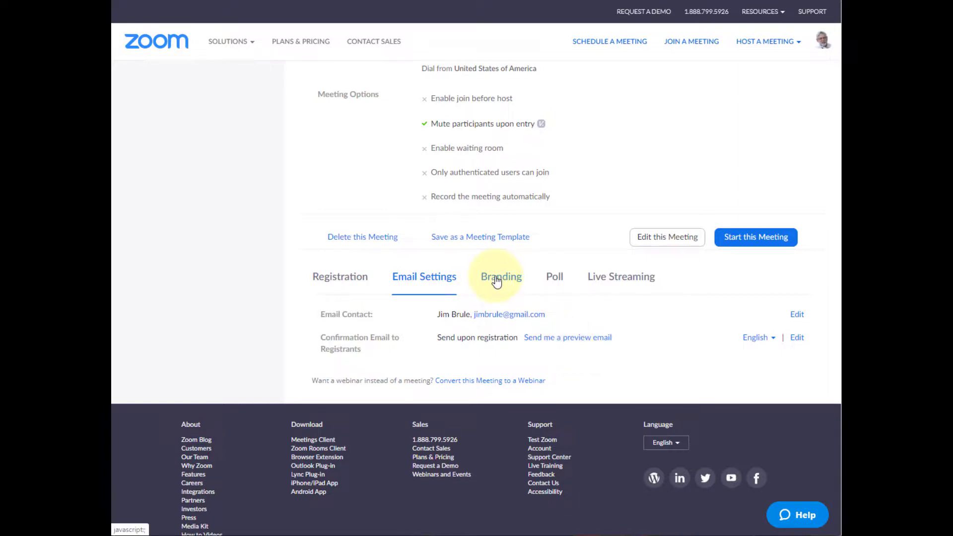
Step: Show the Branding tab's Banner and Logo upload sections
left_click(501, 277)
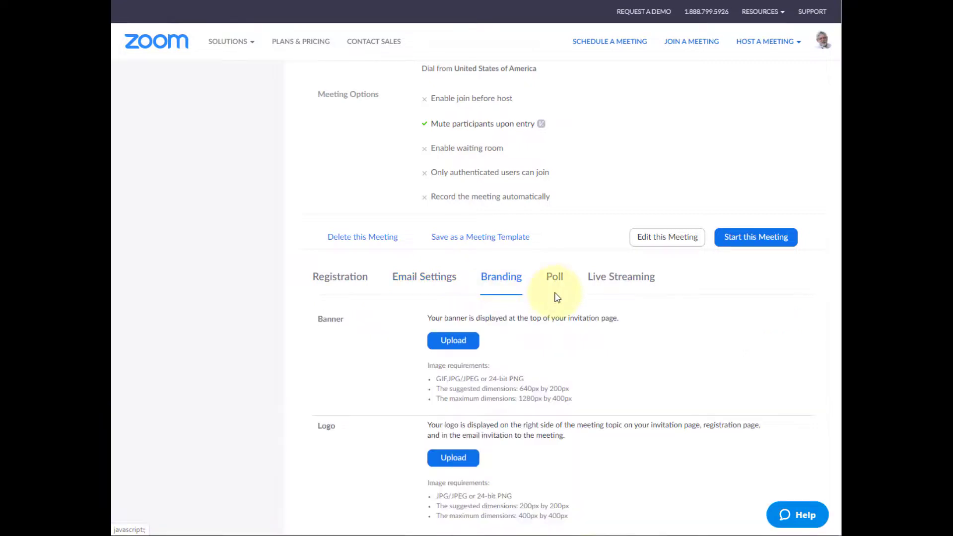
scroll("down", 3)
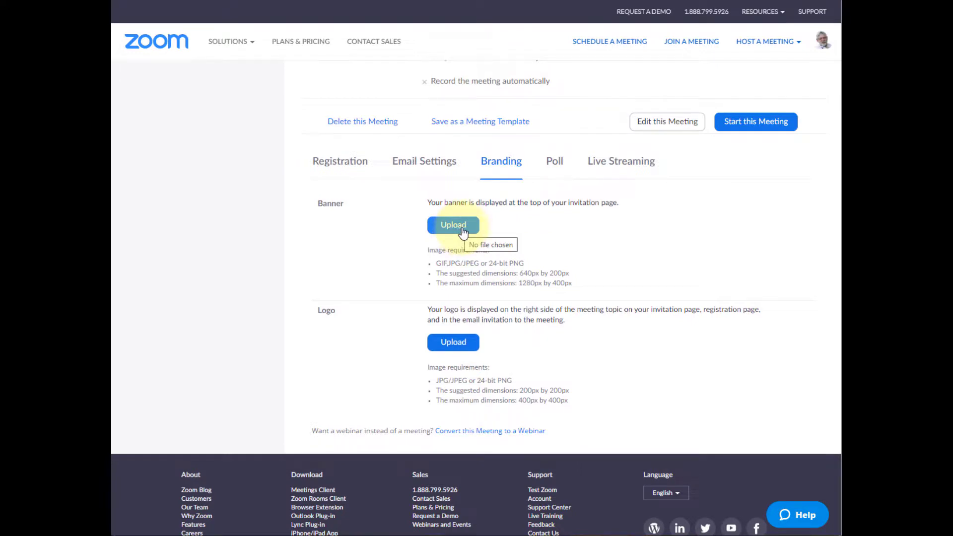
mouse_move(453, 342)
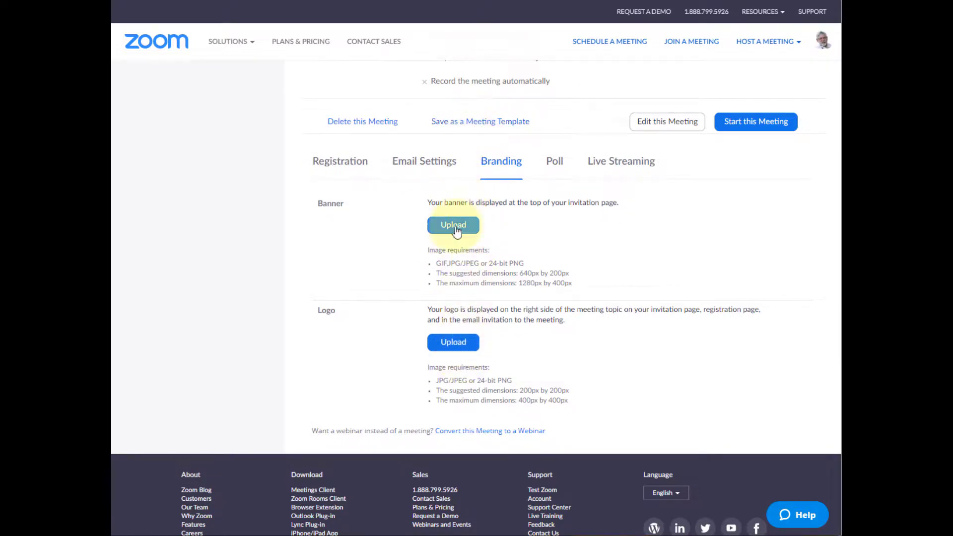
Step: Upload ZoomBanner-01.png as the invitation page banner
left_click(453, 225)
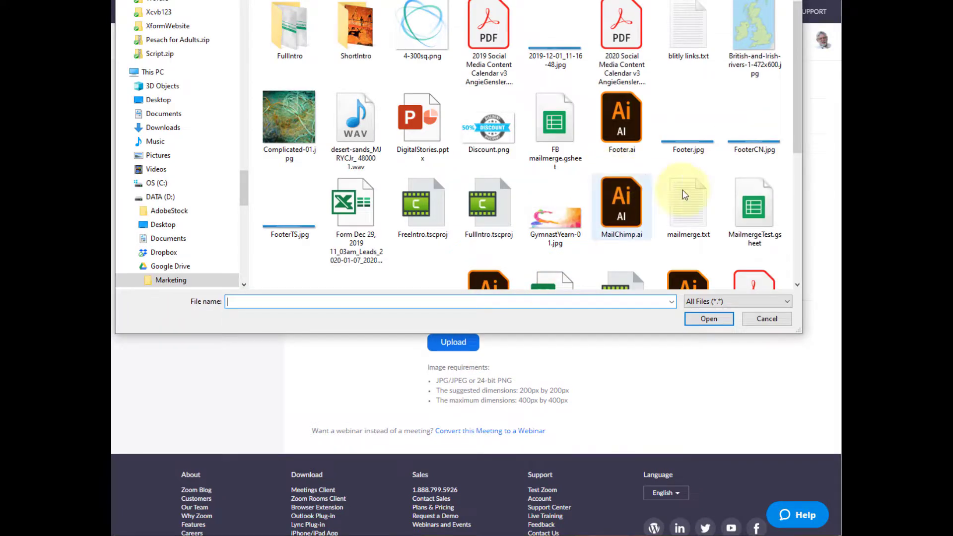
scroll("down", 3)
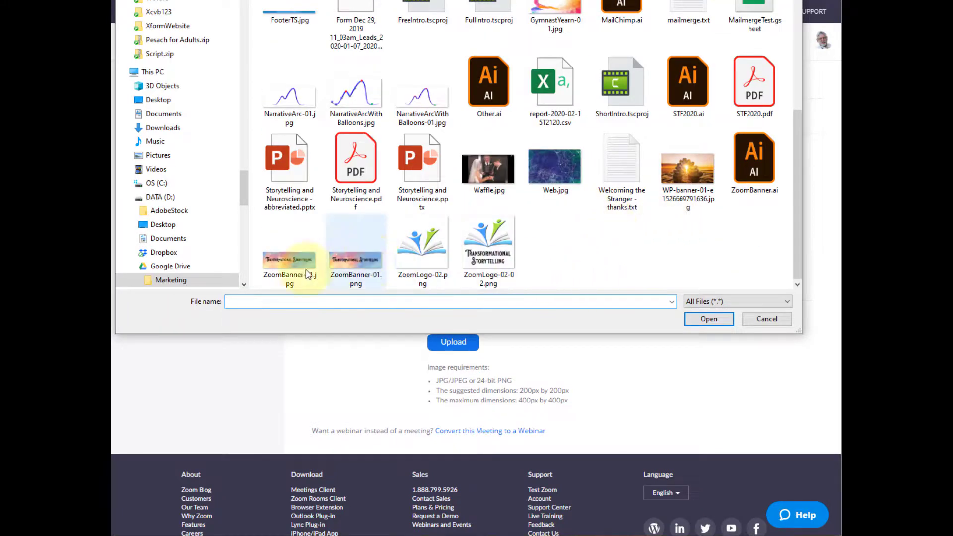
left_click(355, 244)
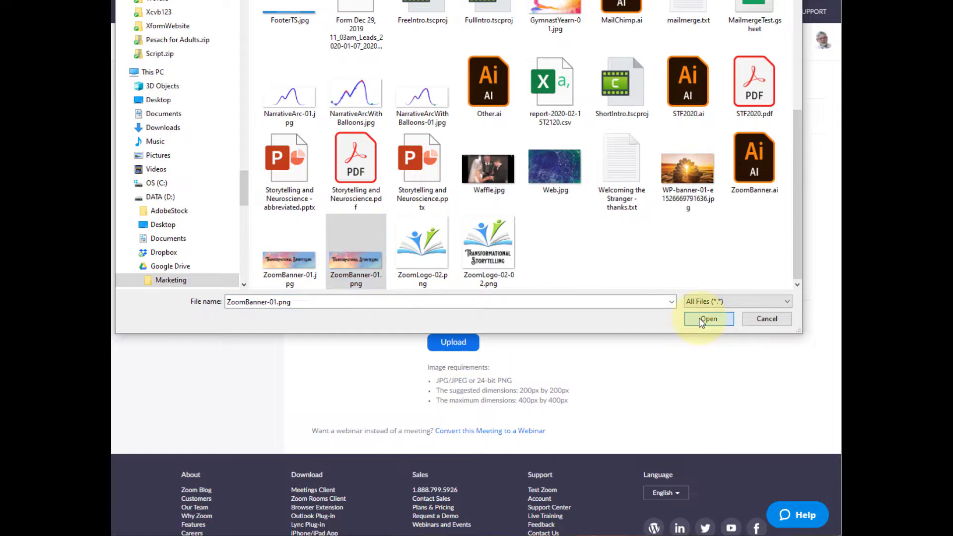
left_click(709, 319)
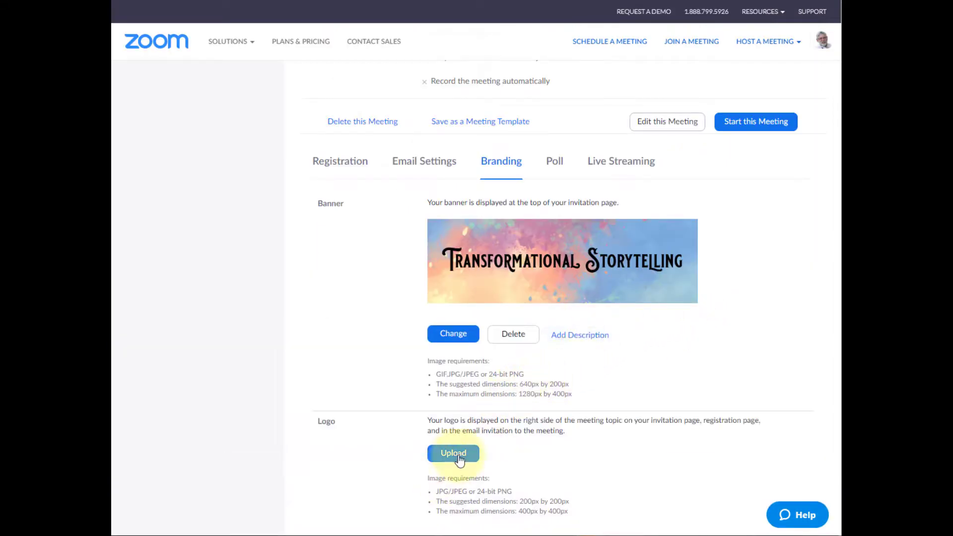
Step: Upload ZoomLogo-02-02.png as the meeting logo
left_click(453, 453)
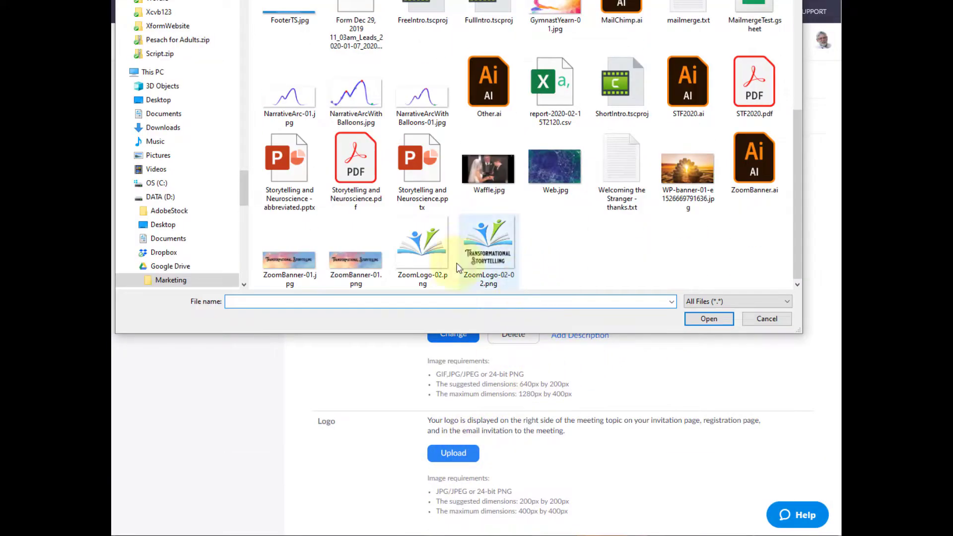
left_click(489, 250)
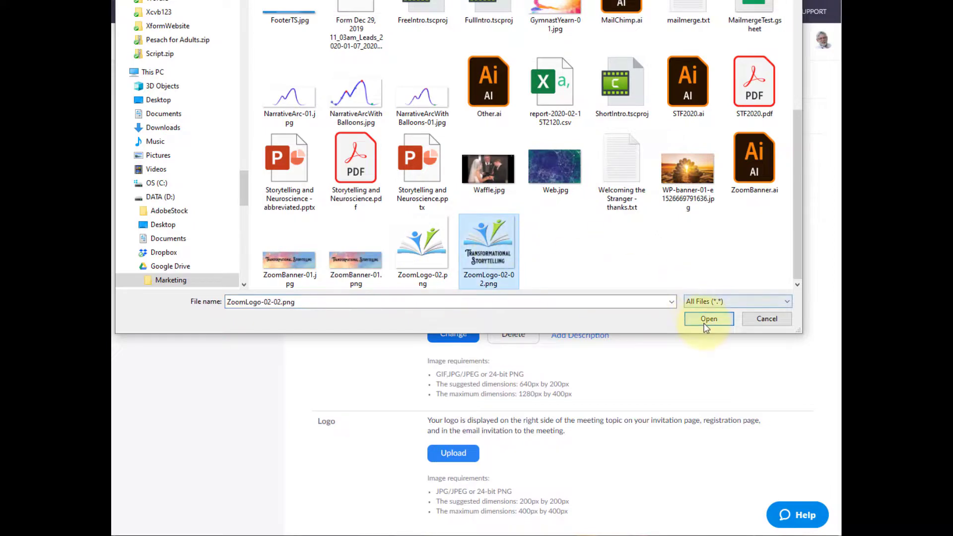
left_click(709, 319)
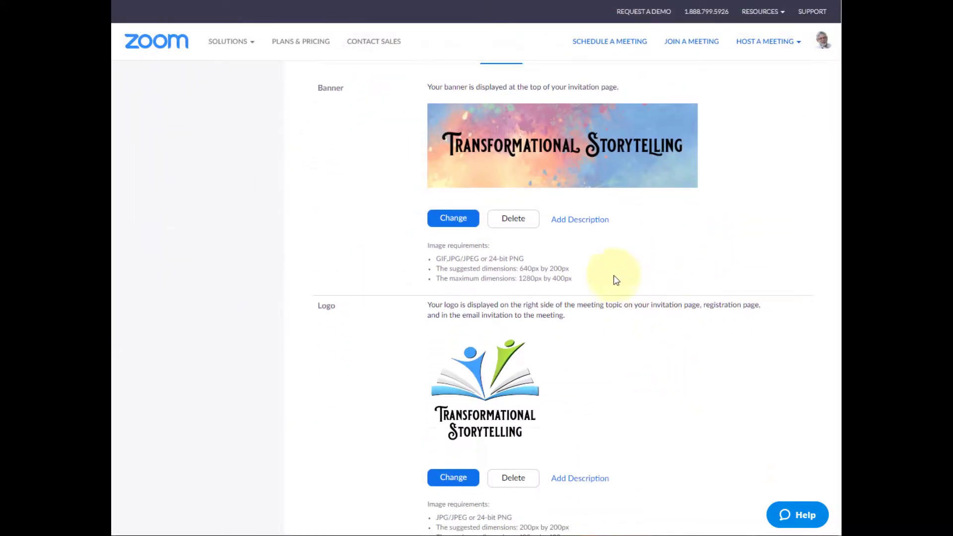
mouse_move(596, 171)
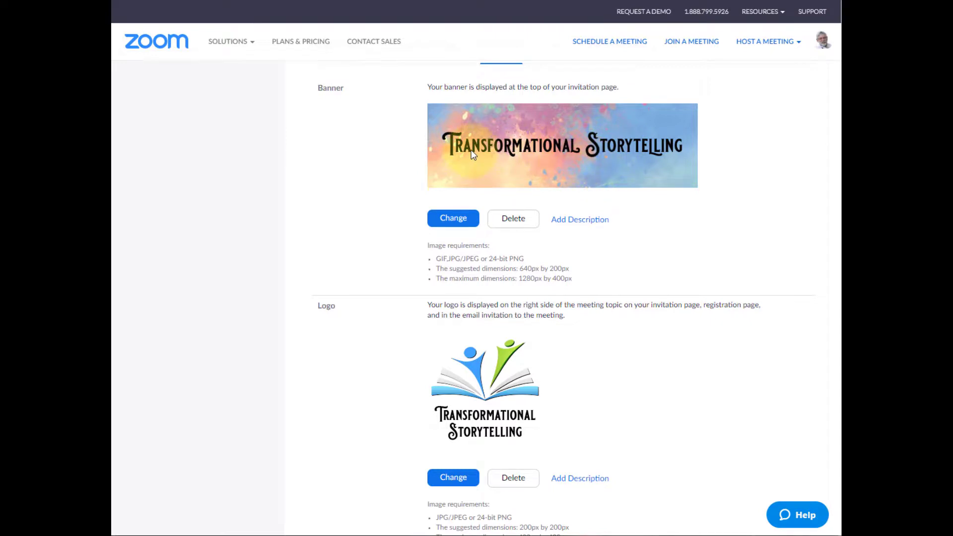
mouse_move(488, 391)
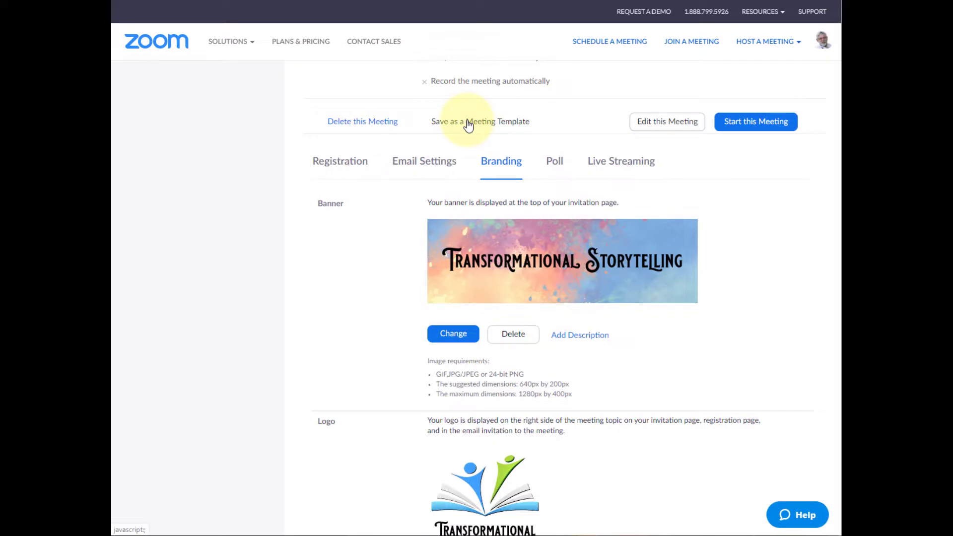
Step: Save the meeting as a template renamed 'With Registration'
left_click(479, 121)
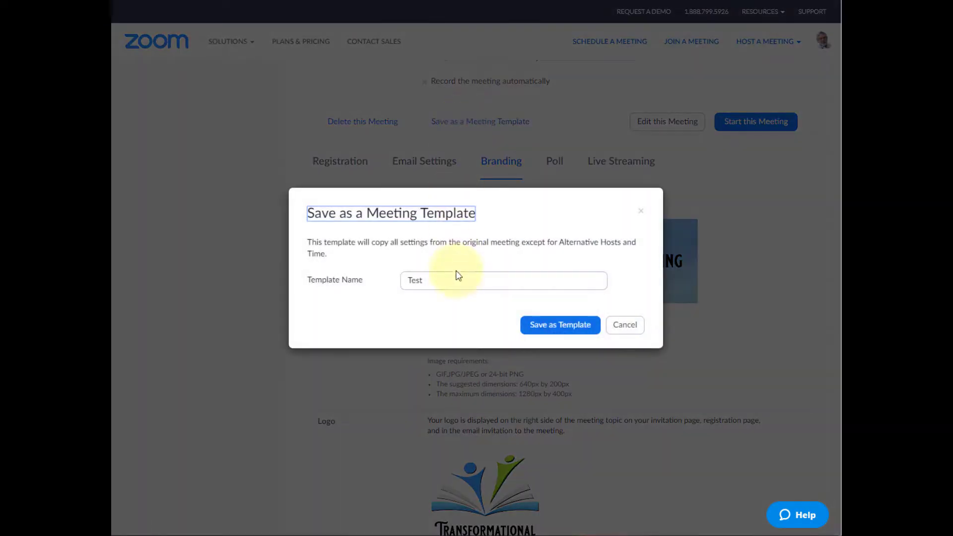
left_click(503, 280)
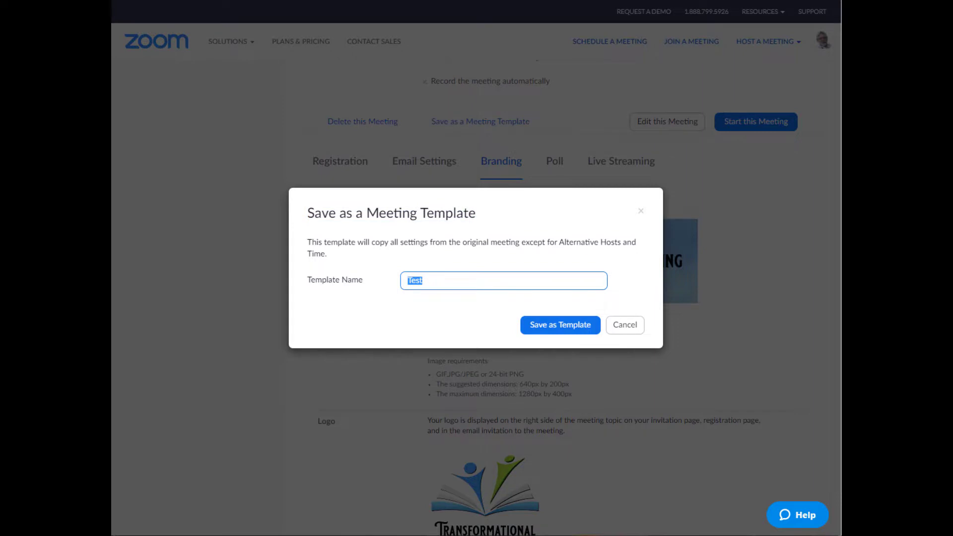
type("With Rest")
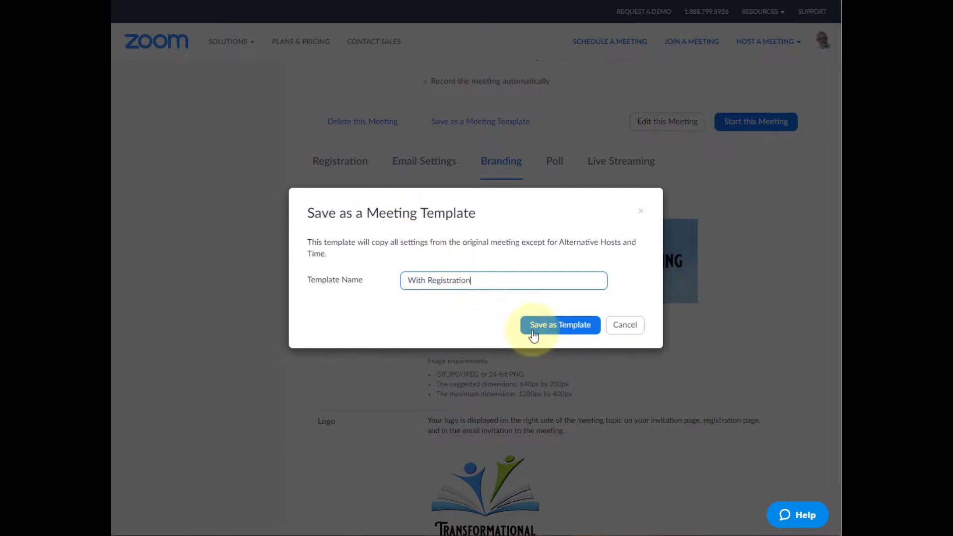
left_click(559, 325)
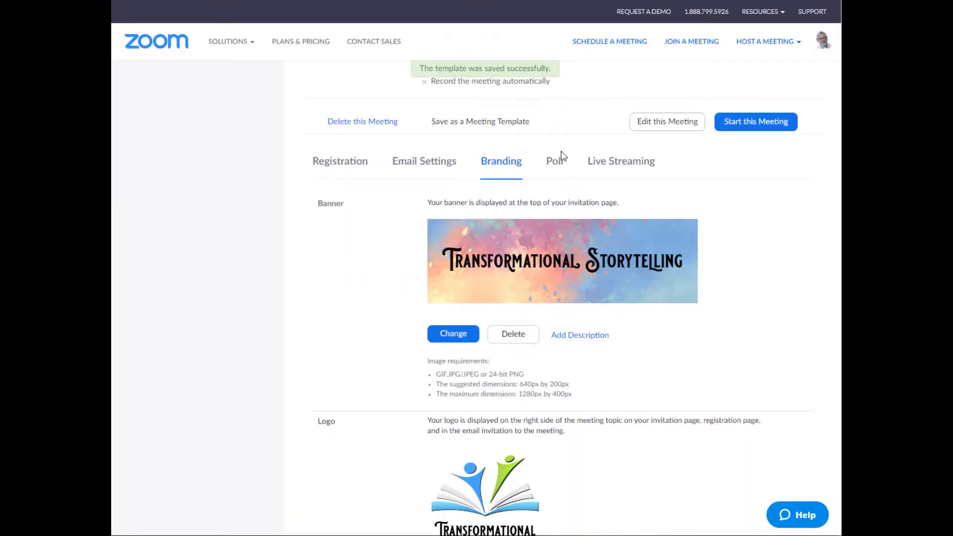
left_click(554, 161)
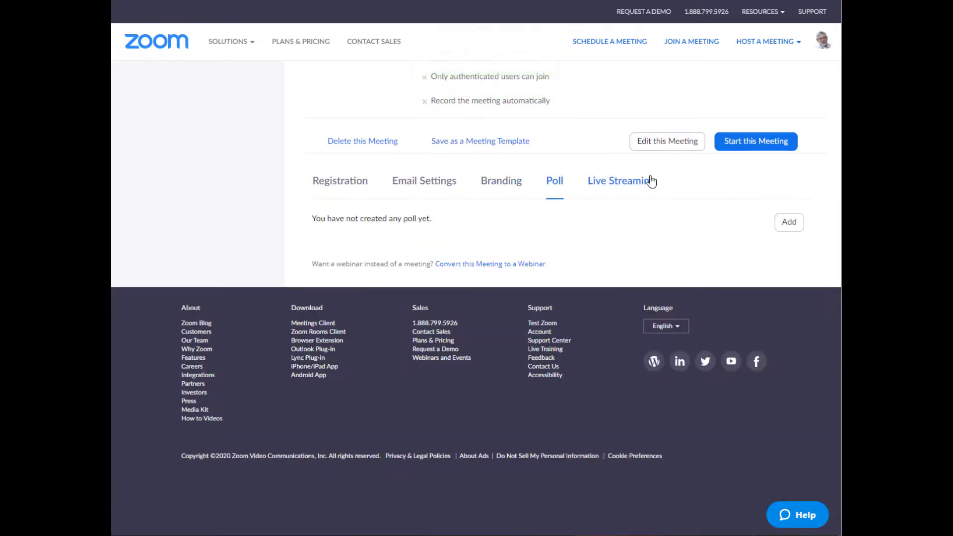
left_click(620, 181)
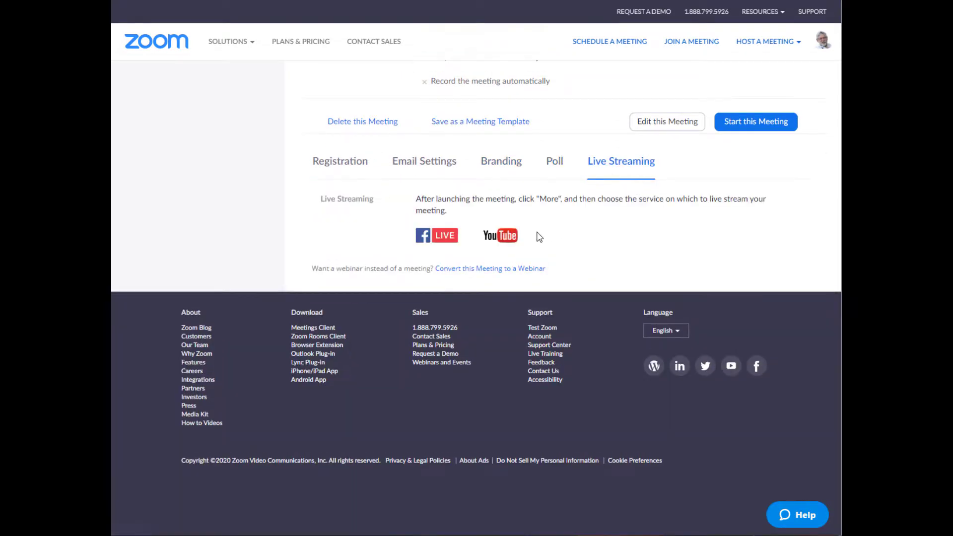
mouse_move(582, 231)
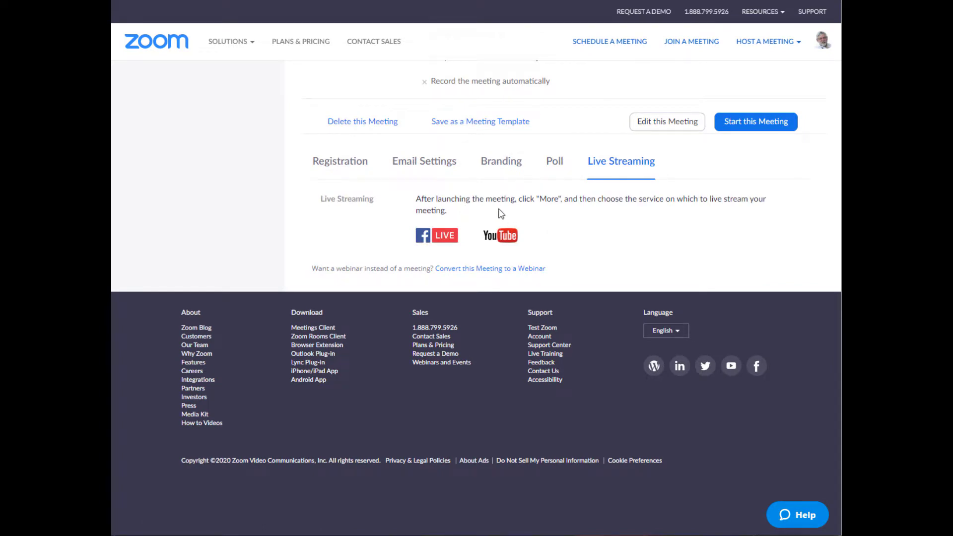
mouse_move(500, 235)
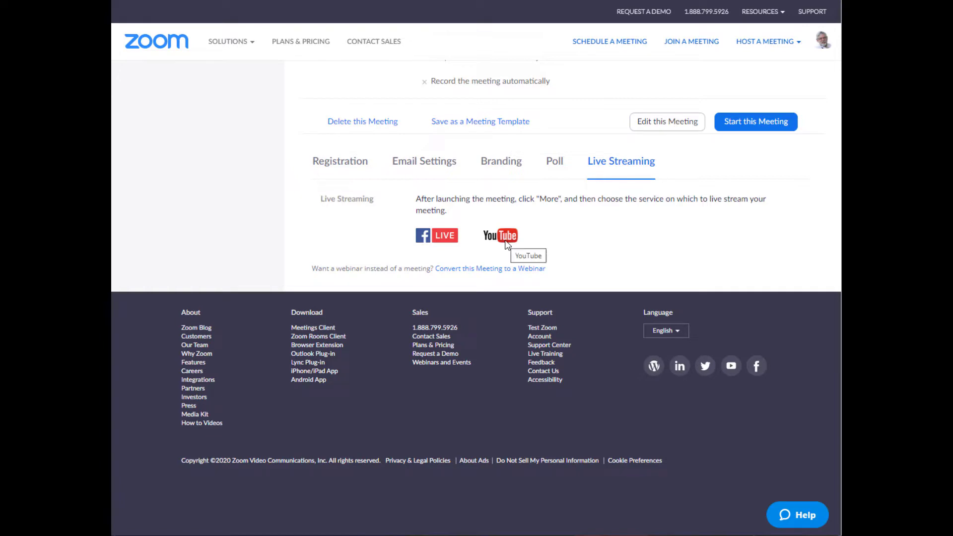
mouse_move(510, 234)
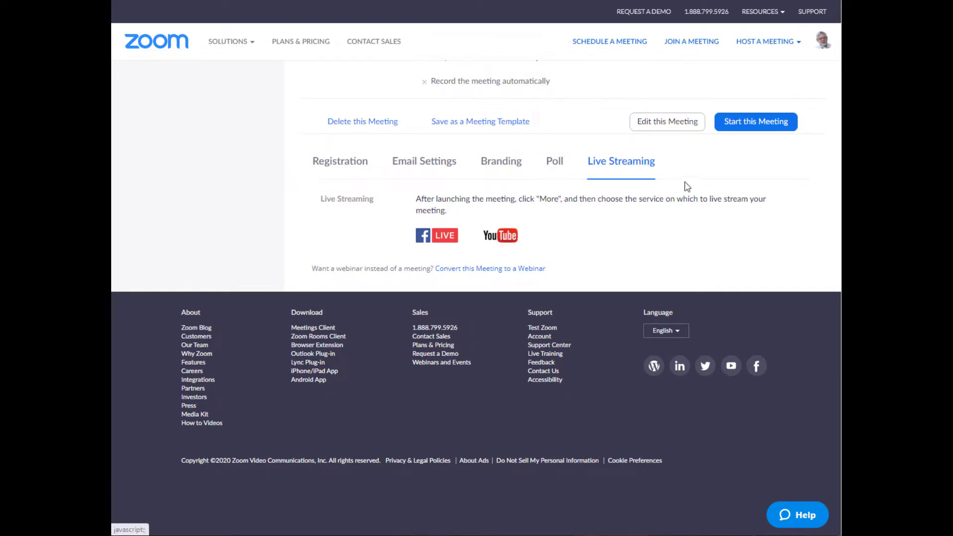
mouse_move(542, 247)
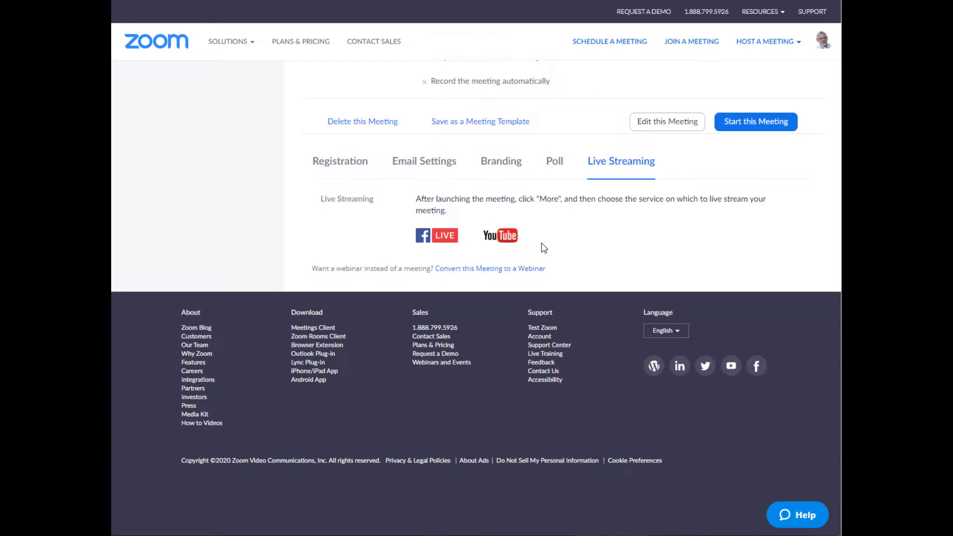
mouse_move(500, 236)
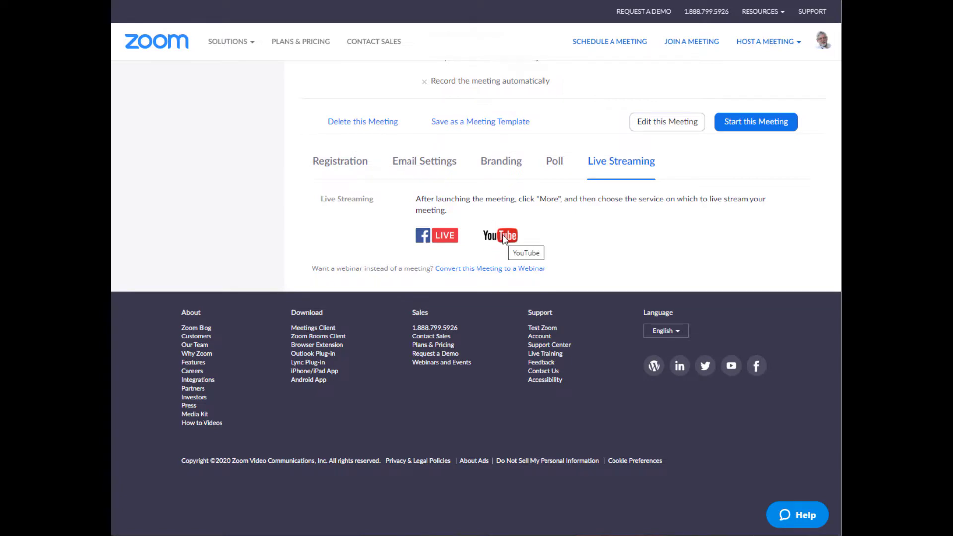
scroll("up", 3)
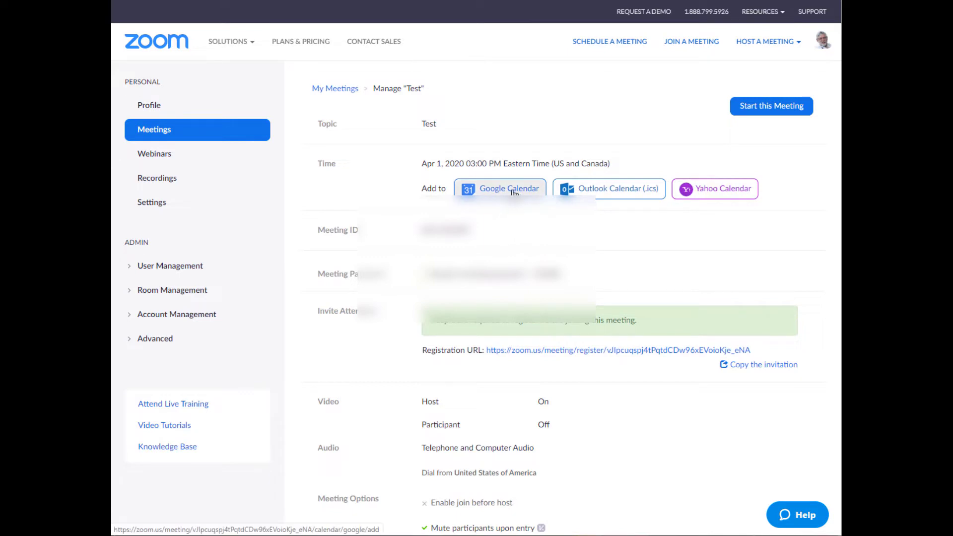
Step: Add the Test meeting to Google Calendar, allowing Zoom access to the Google account
left_click(498, 188)
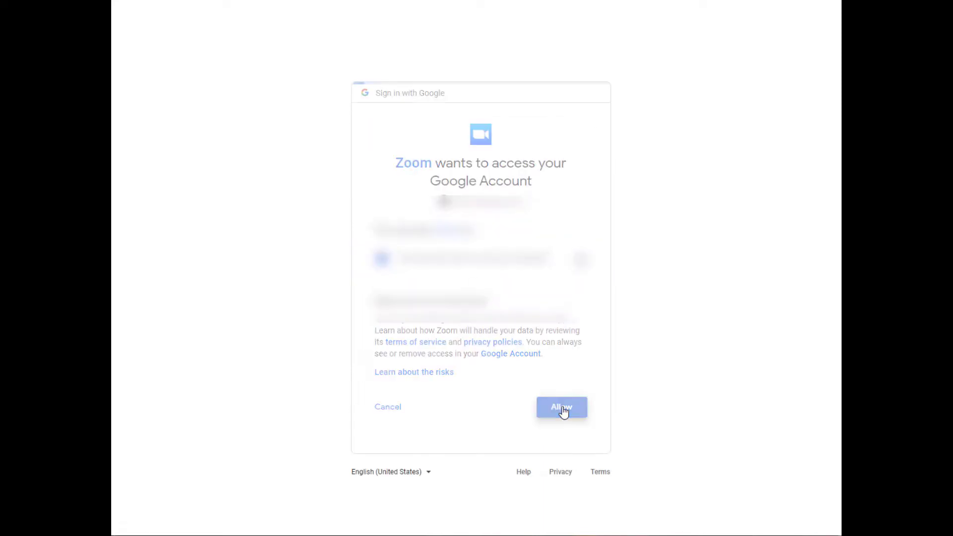
left_click(561, 406)
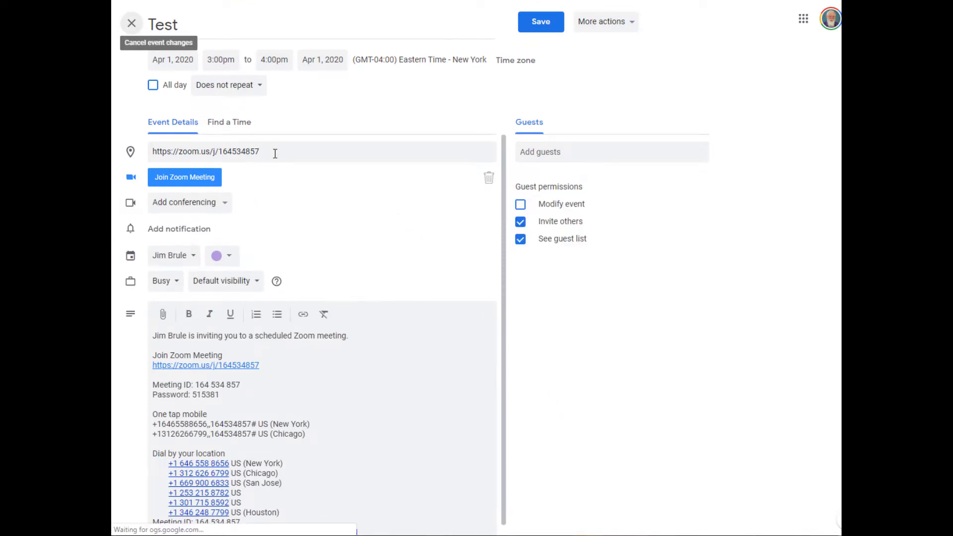
Step: Select the Zoom link in the location field and save the April 1, 3–4pm event
scroll("down", 3)
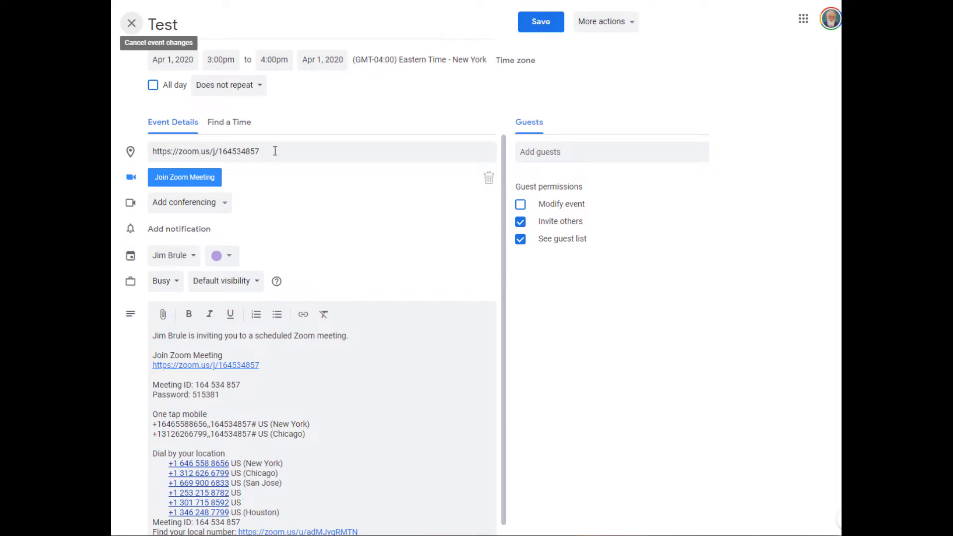
triple_click(205, 151)
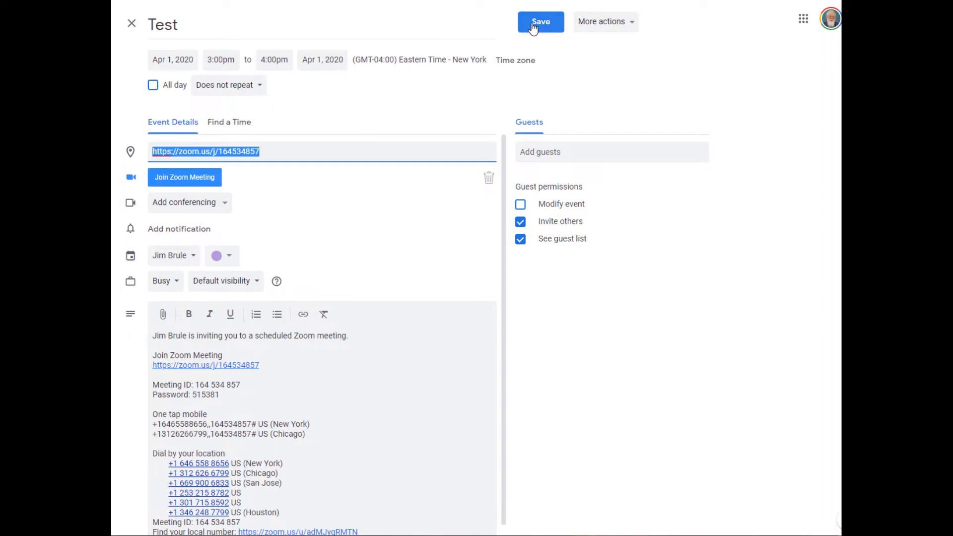
left_click(540, 21)
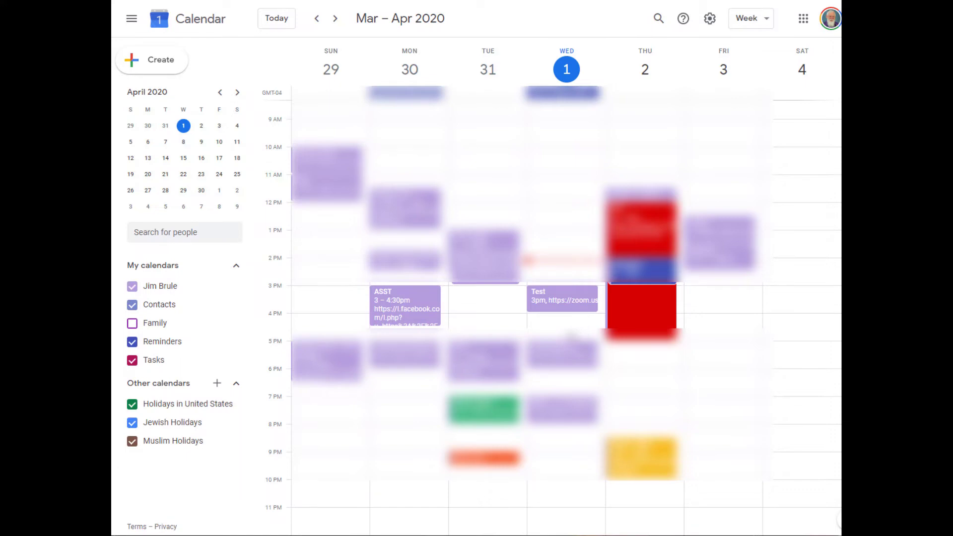
Step: Open the Test meeting's Registration tab: zero registrants, automatic approval
left_click(585, 300)
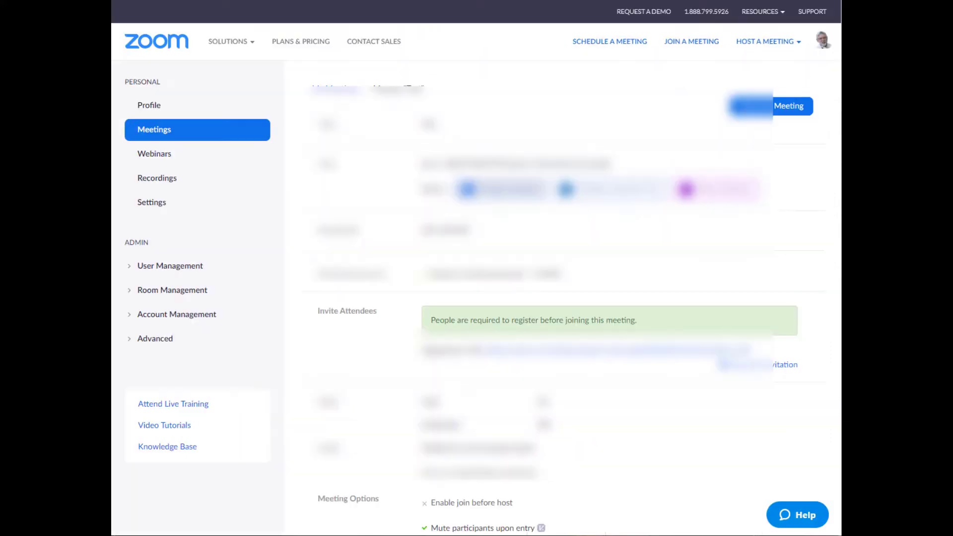
scroll("down", 3)
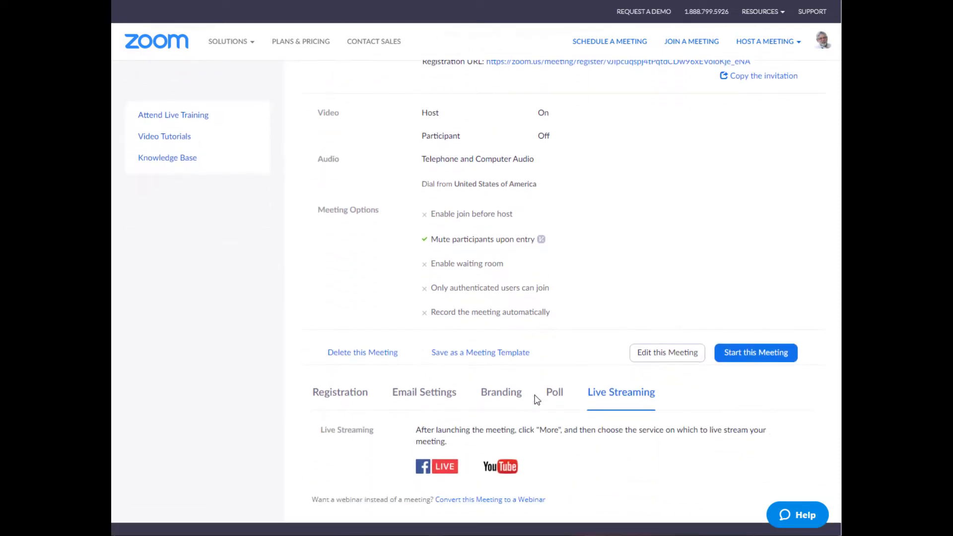
mouse_move(634, 296)
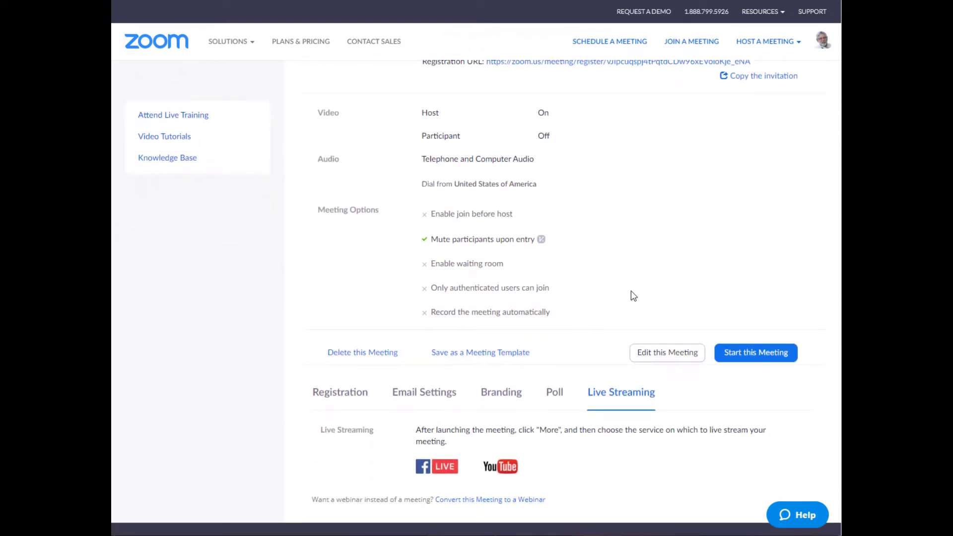
mouse_move(625, 295)
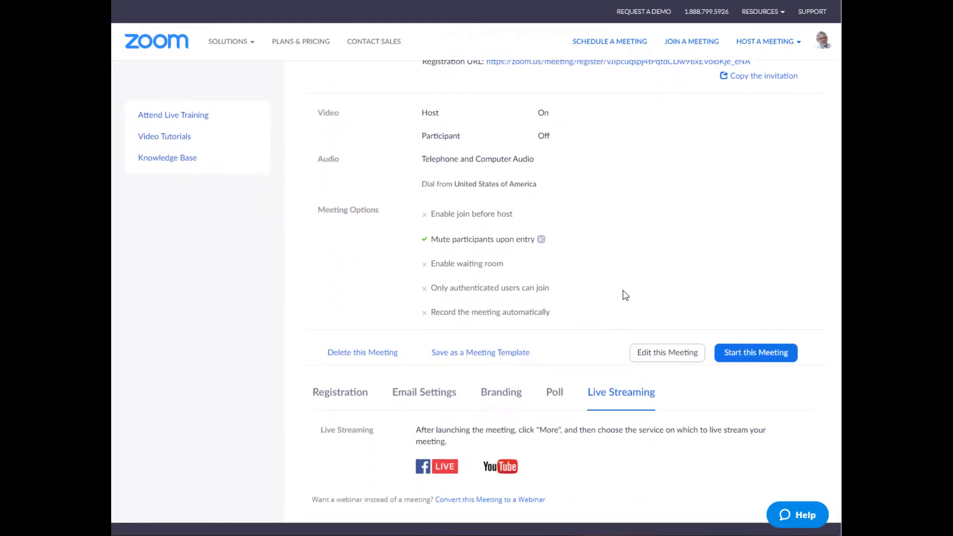
scroll("down", 3)
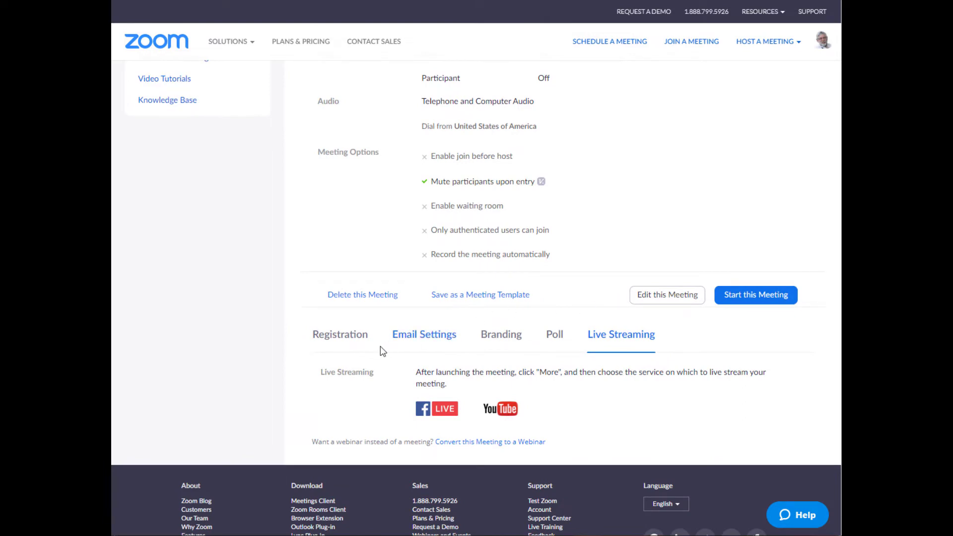
left_click(339, 334)
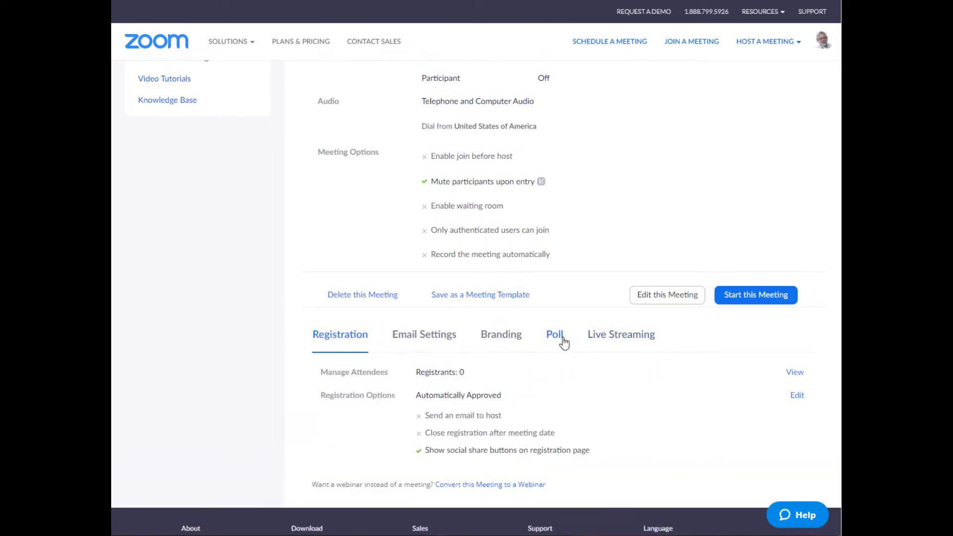
mouse_move(552, 375)
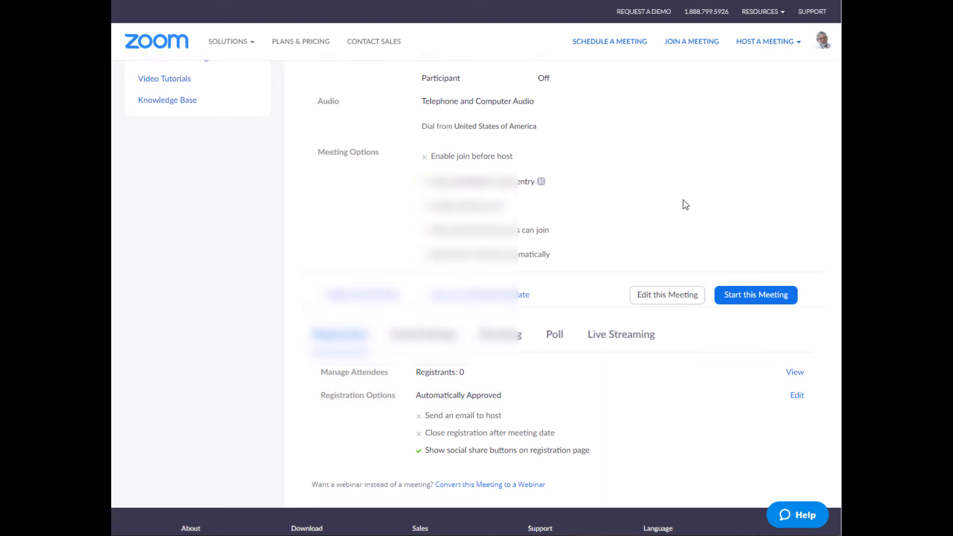
mouse_move(717, 227)
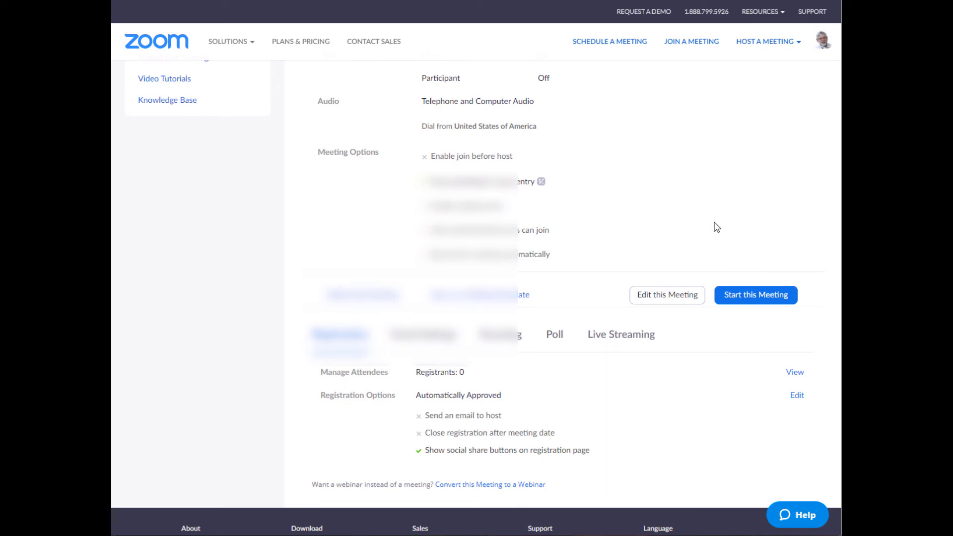